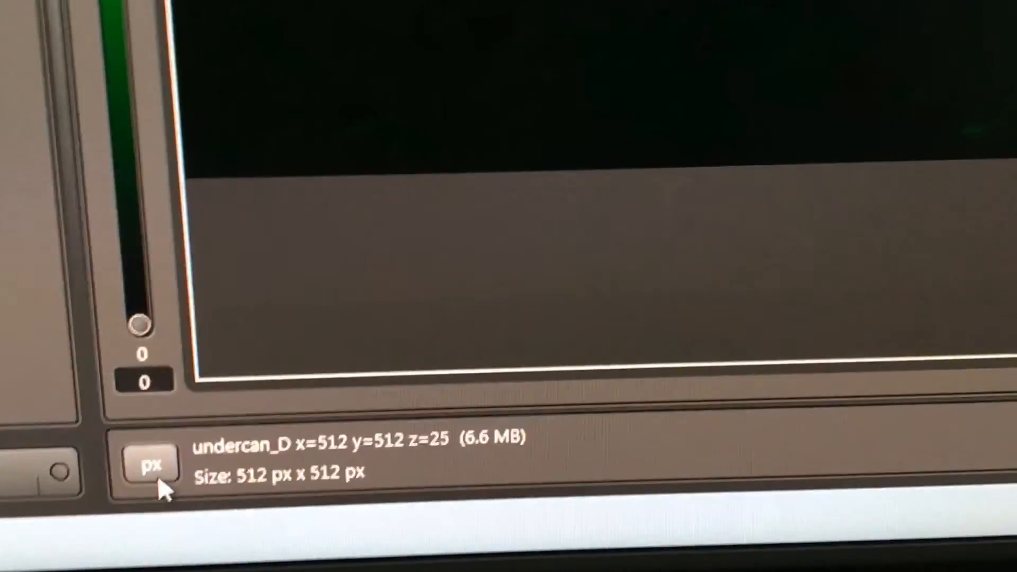
Step: Review the single-label threshold multiplier, particle size, circularity and ROI enlargement values
left_click(150, 464)
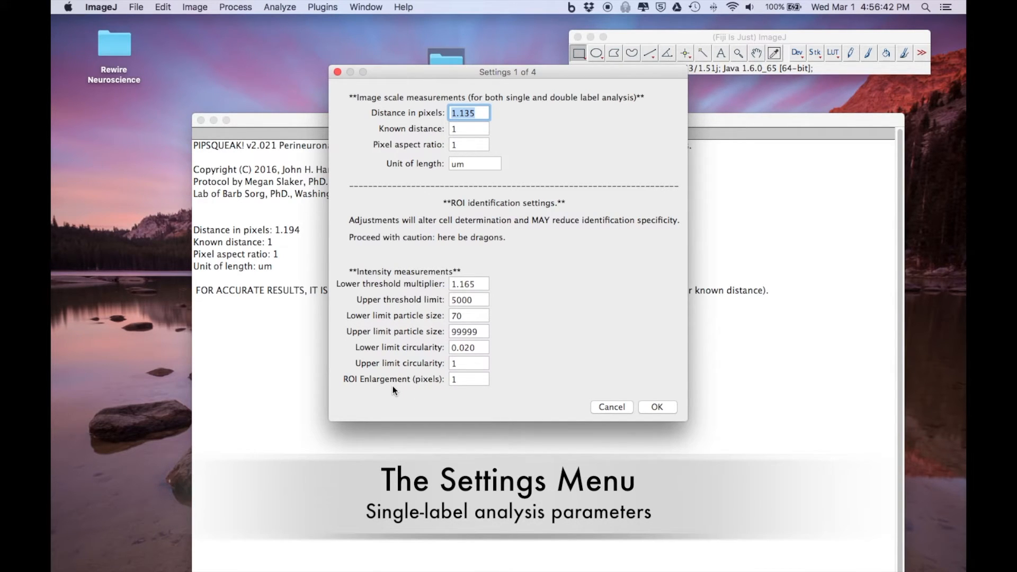
mouse_move(438, 263)
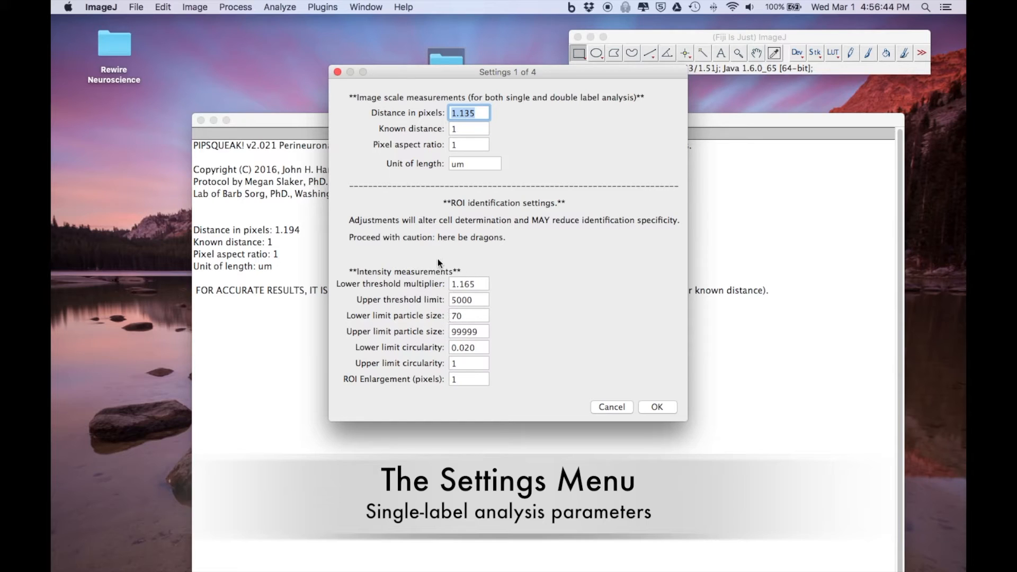
mouse_move(392, 263)
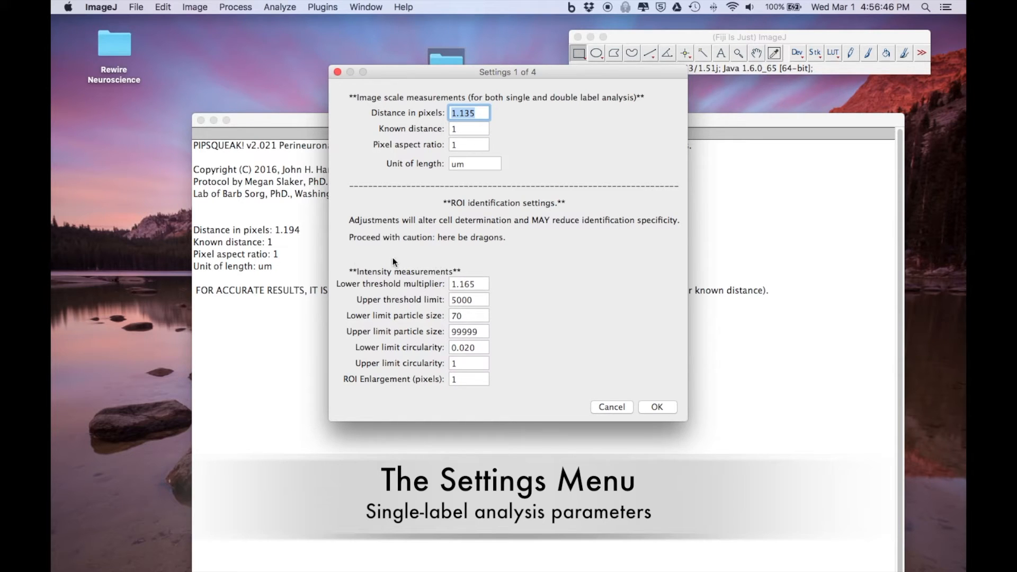
mouse_move(467, 255)
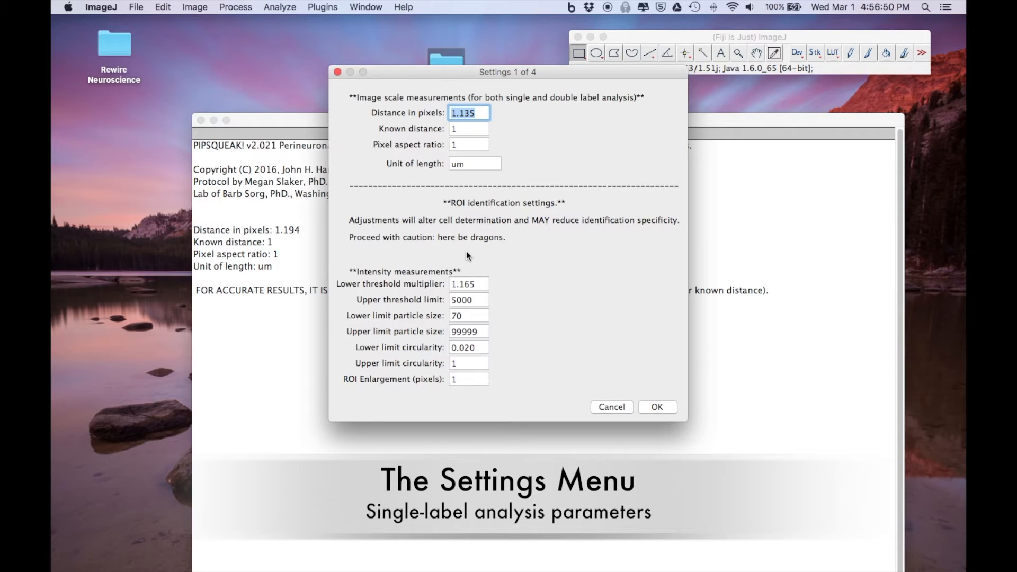
mouse_move(480, 326)
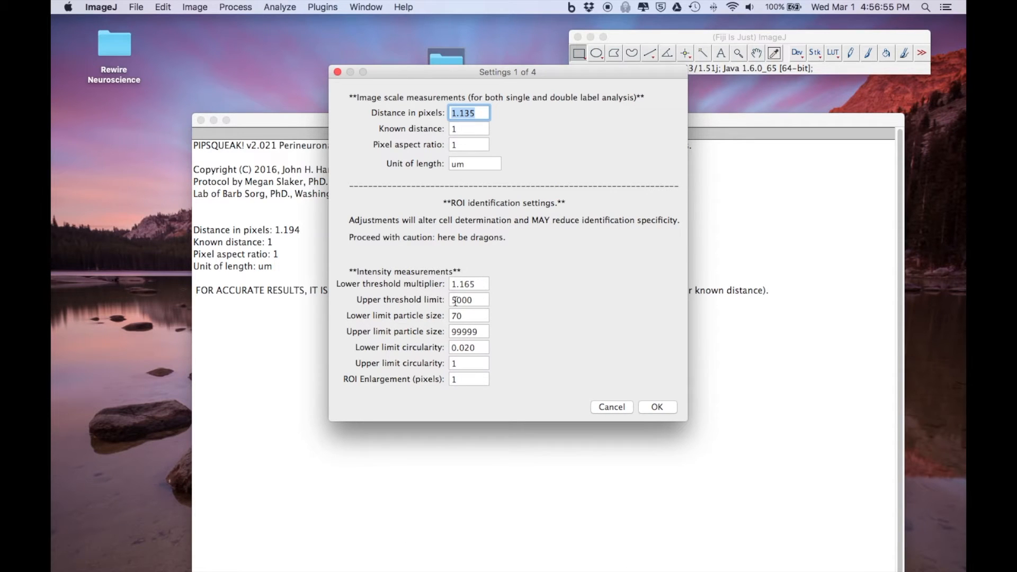
mouse_move(500, 300)
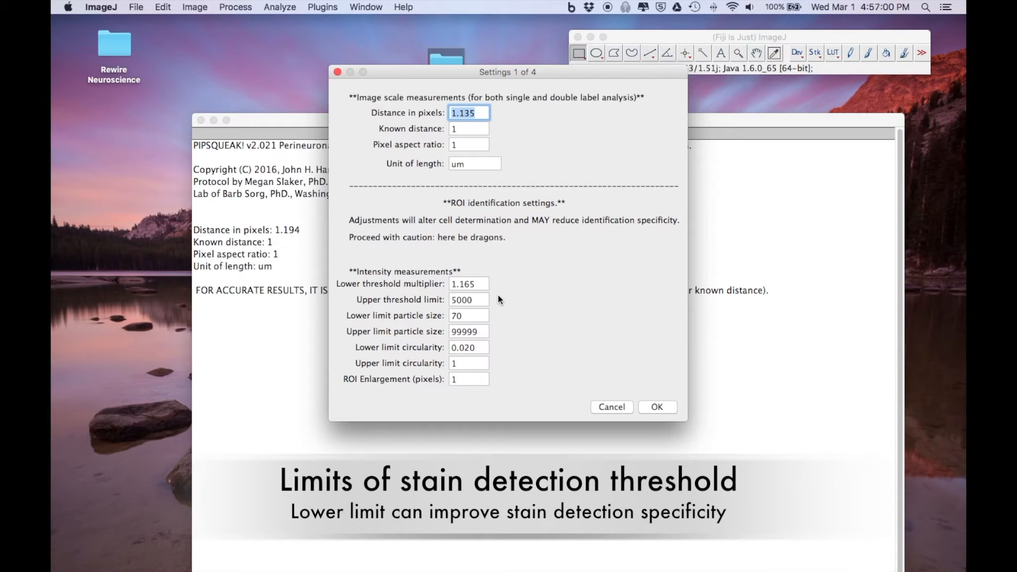
mouse_move(507, 311)
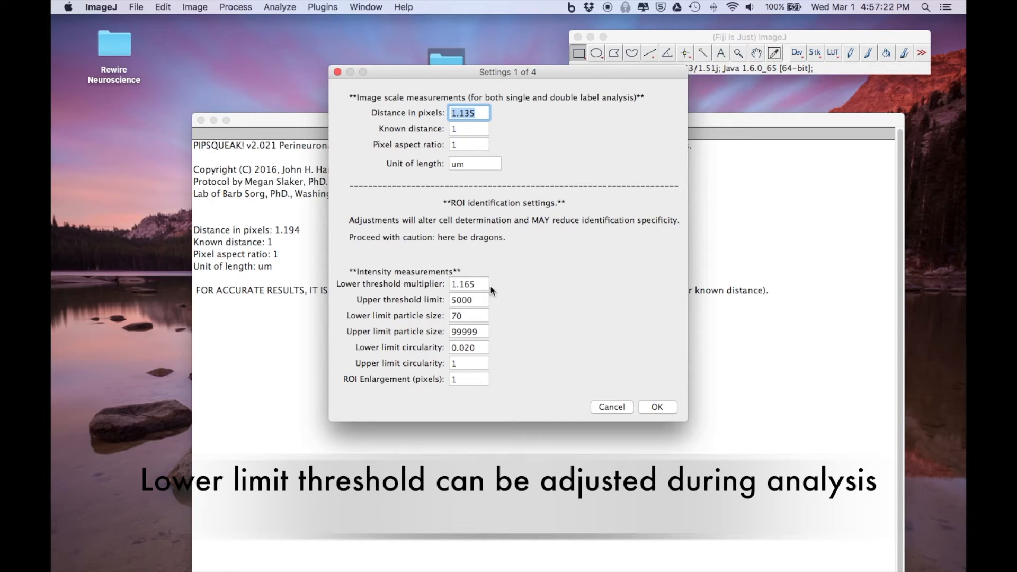
left_click(468, 284)
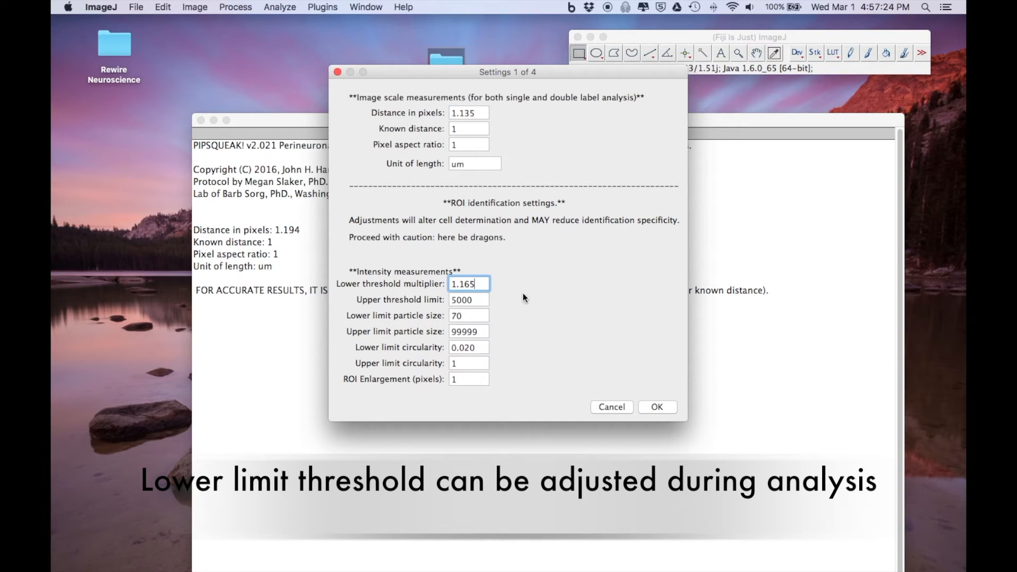
mouse_move(518, 298)
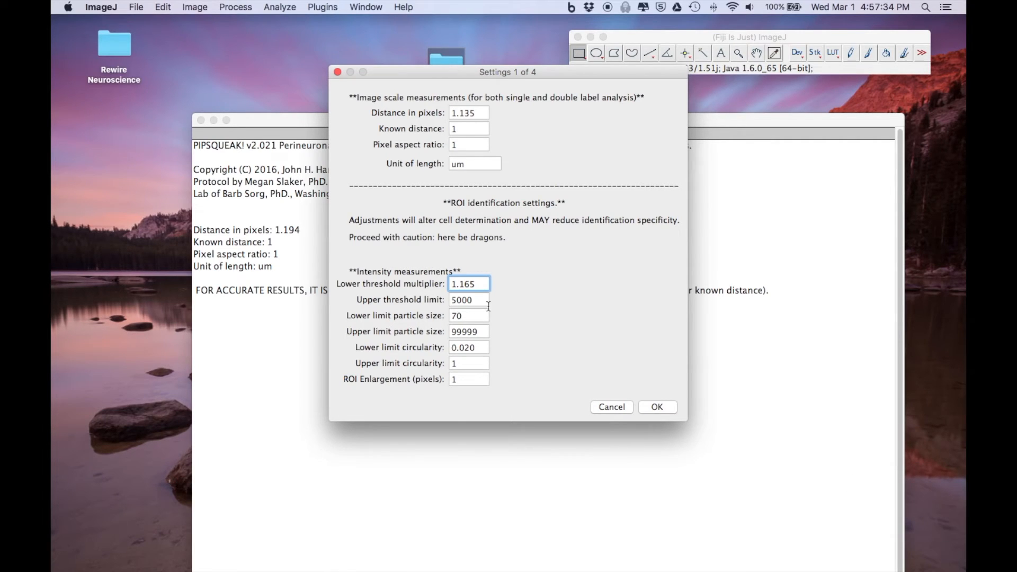
left_click(468, 316)
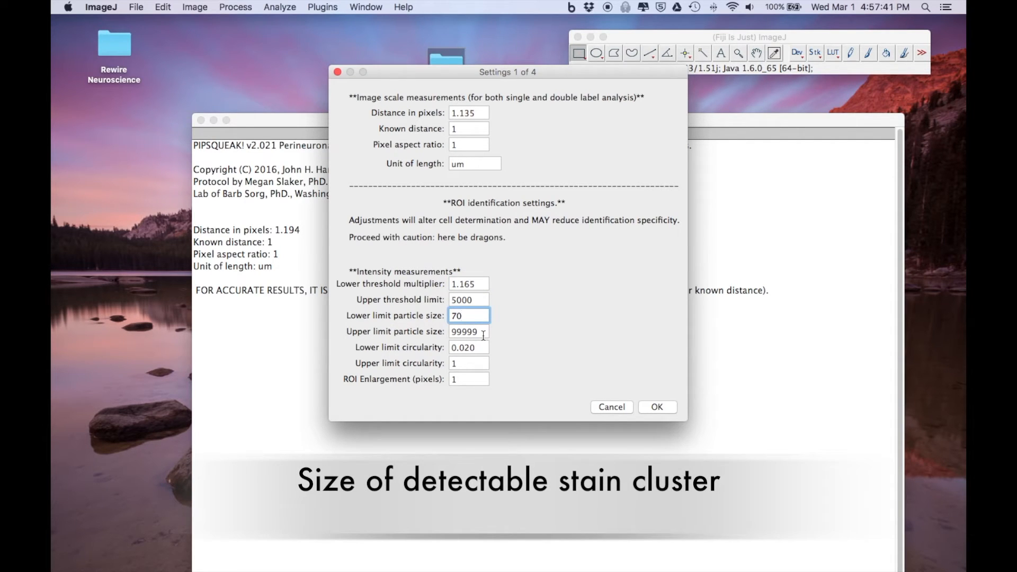
left_click(468, 331)
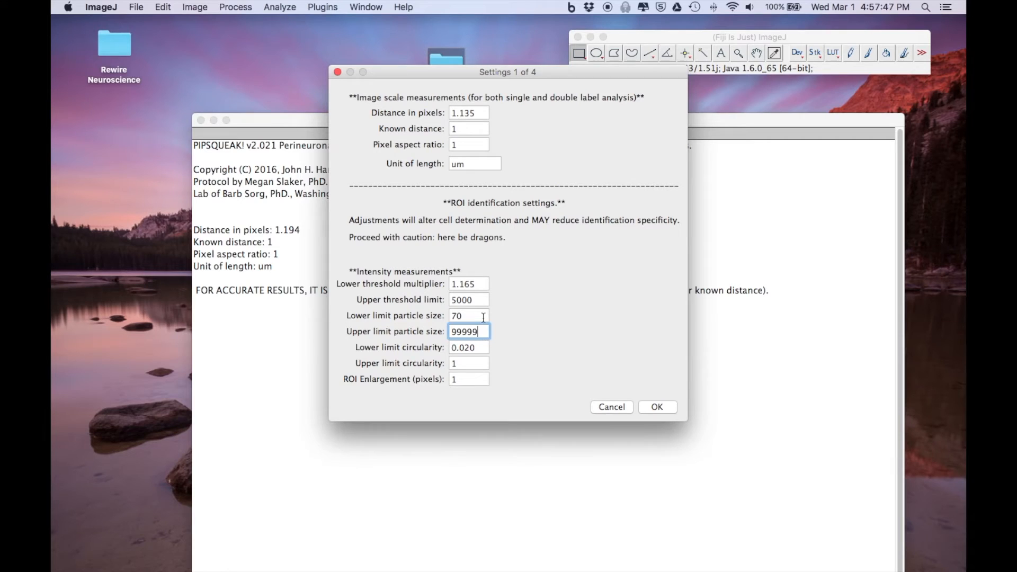
left_click(469, 316)
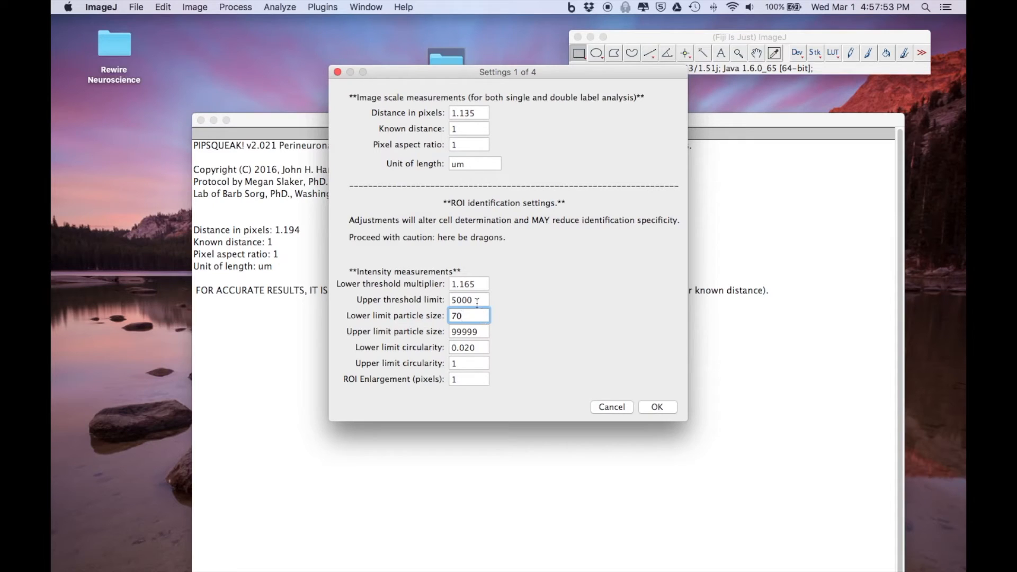
mouse_move(510, 306)
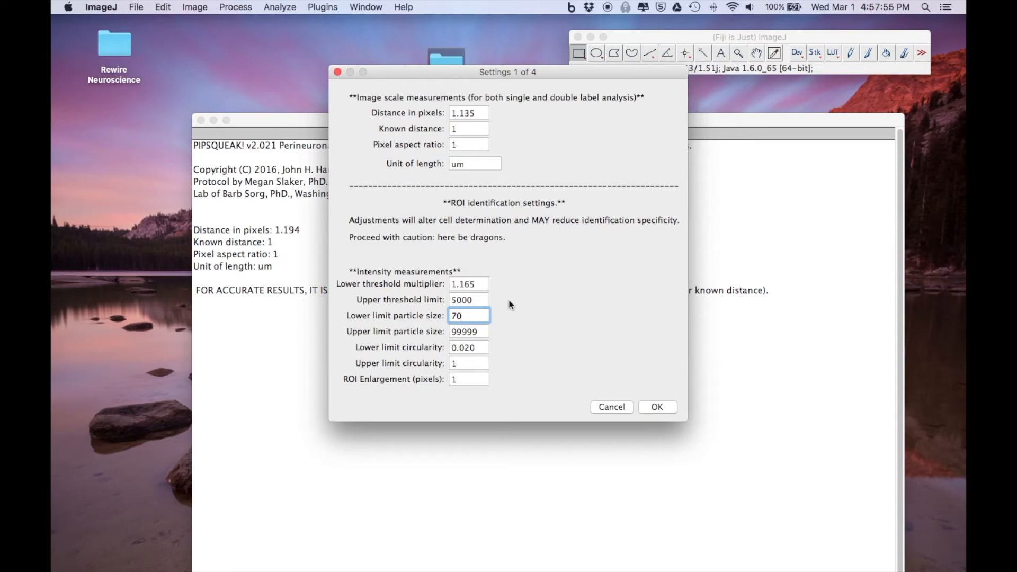
mouse_move(485, 317)
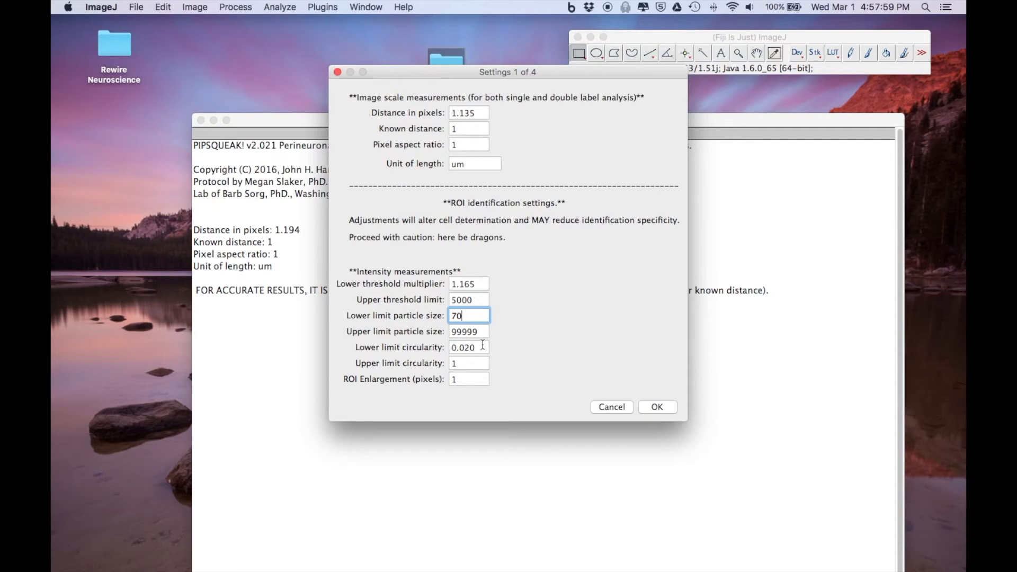
left_click(468, 347)
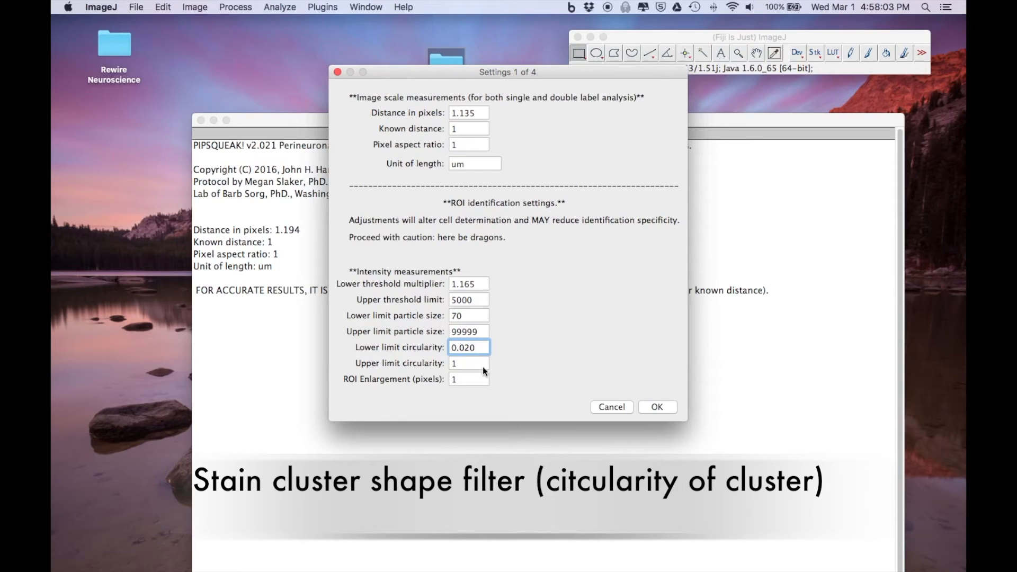
mouse_move(441, 371)
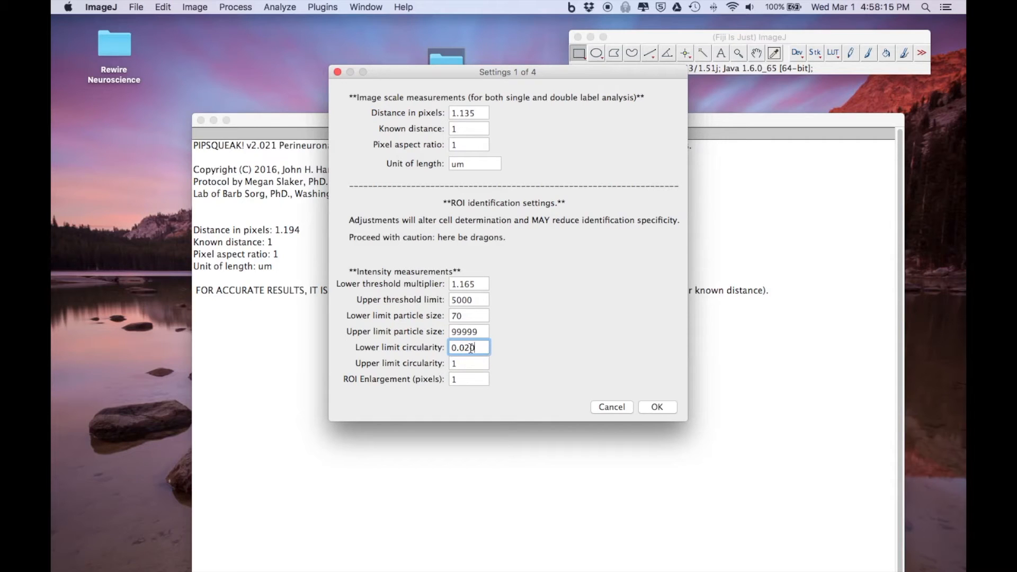
left_click(468, 363)
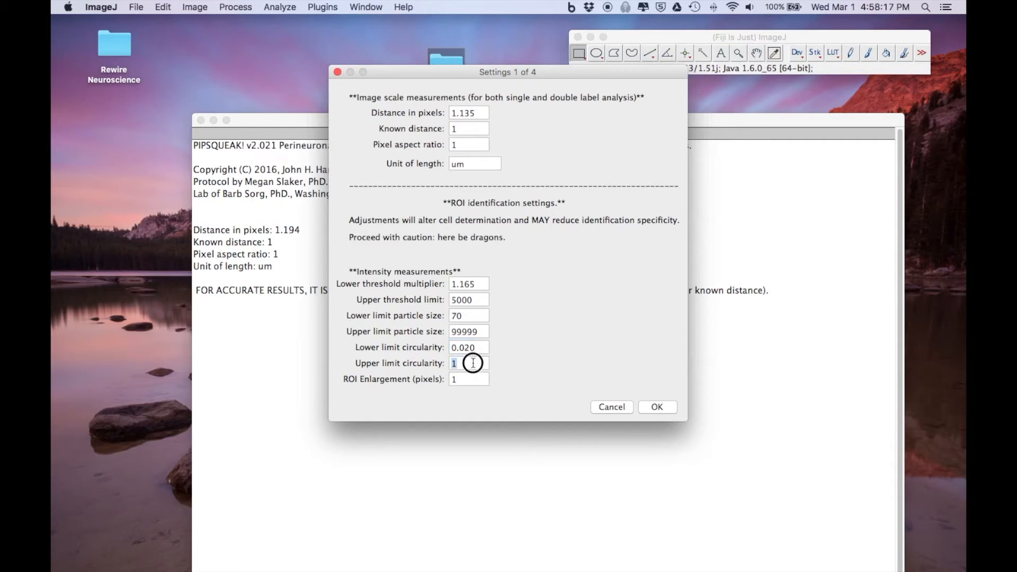
left_click(468, 379)
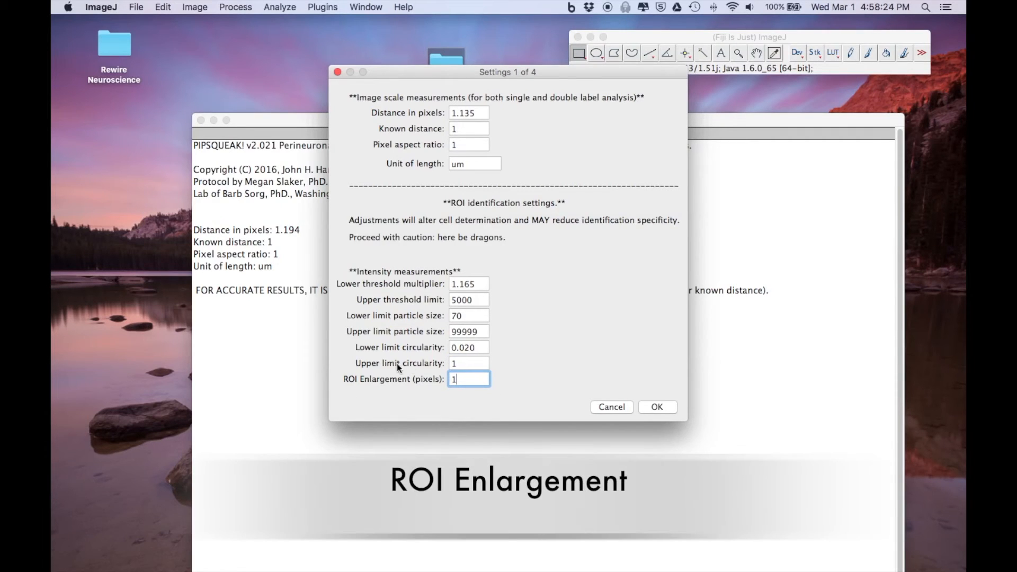
mouse_move(407, 394)
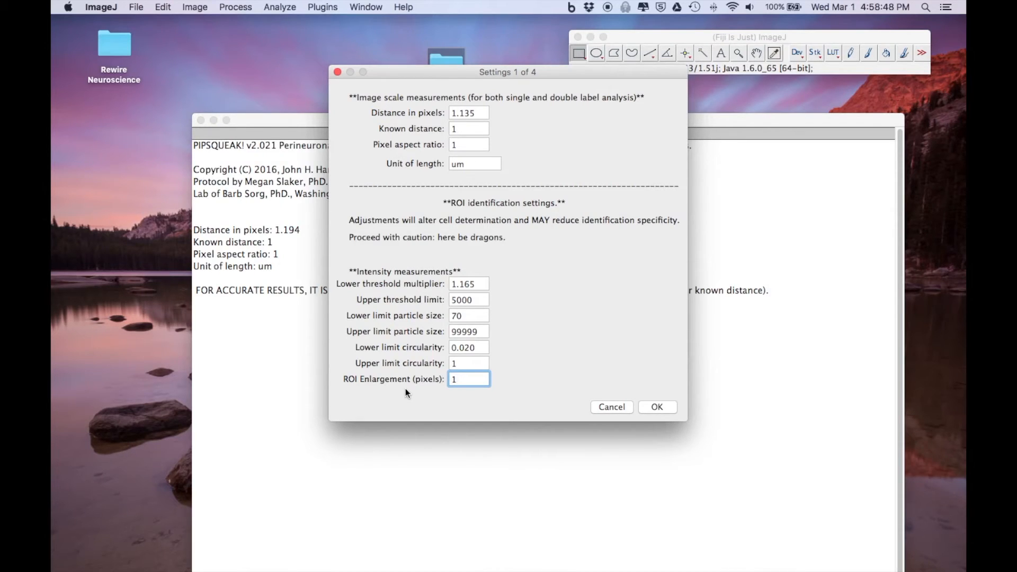
mouse_move(620, 384)
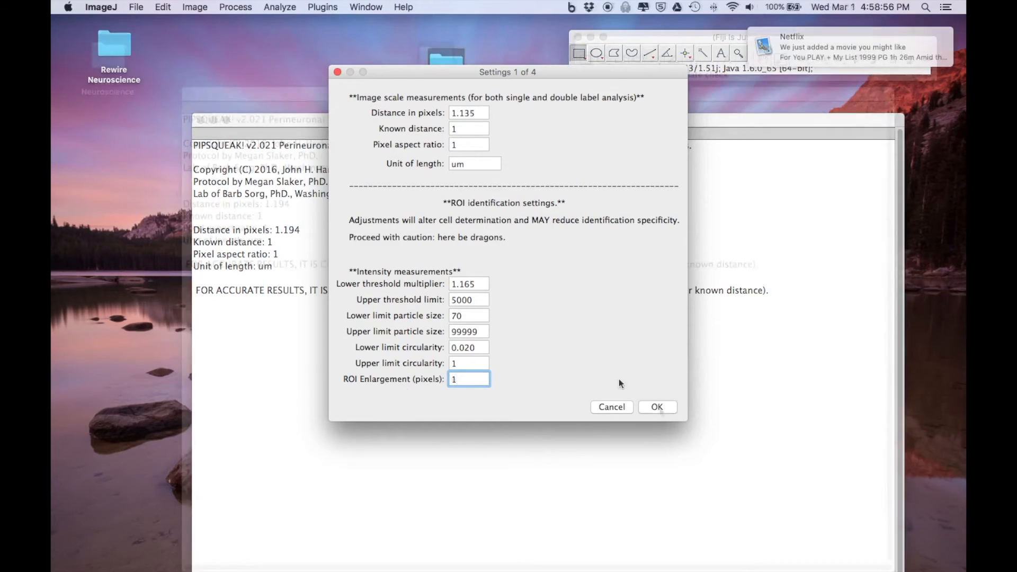
Step: Accept settings page 1 to reach the cell count settings, page 2 of 4
left_click(657, 407)
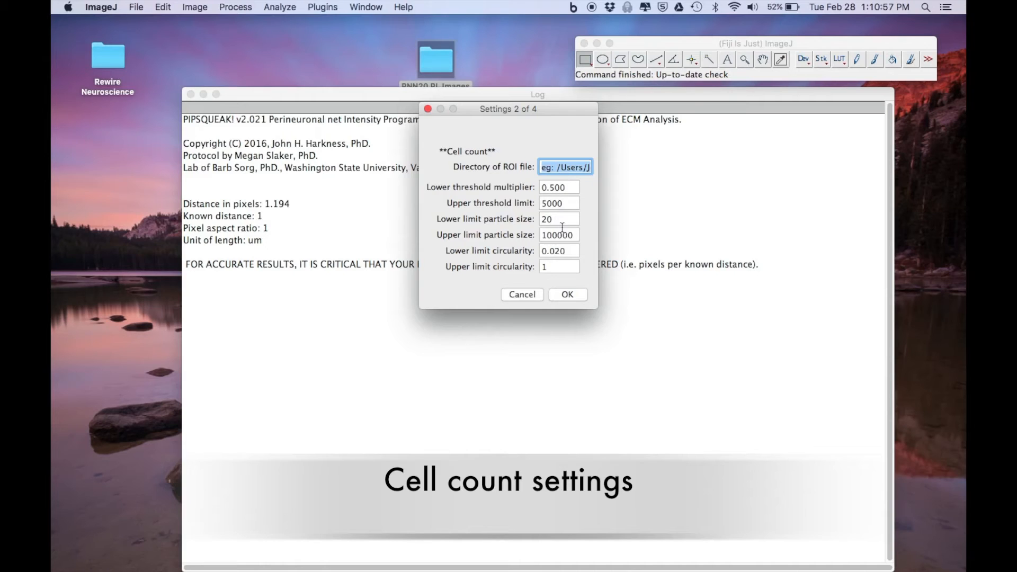
mouse_move(562, 275)
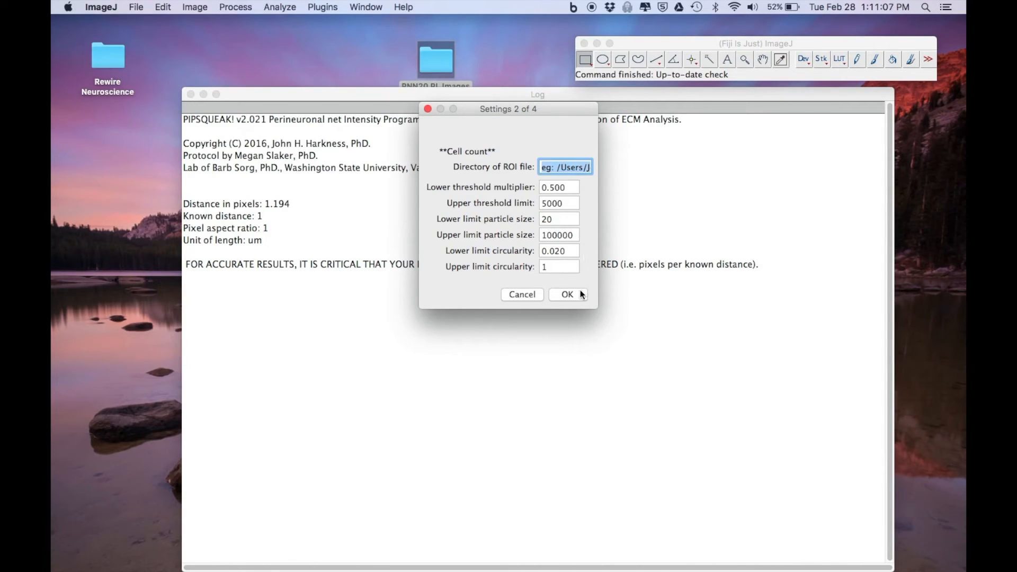
Step: Accept the cell count settings to reach double-label settings, page 3 of 4
left_click(566, 294)
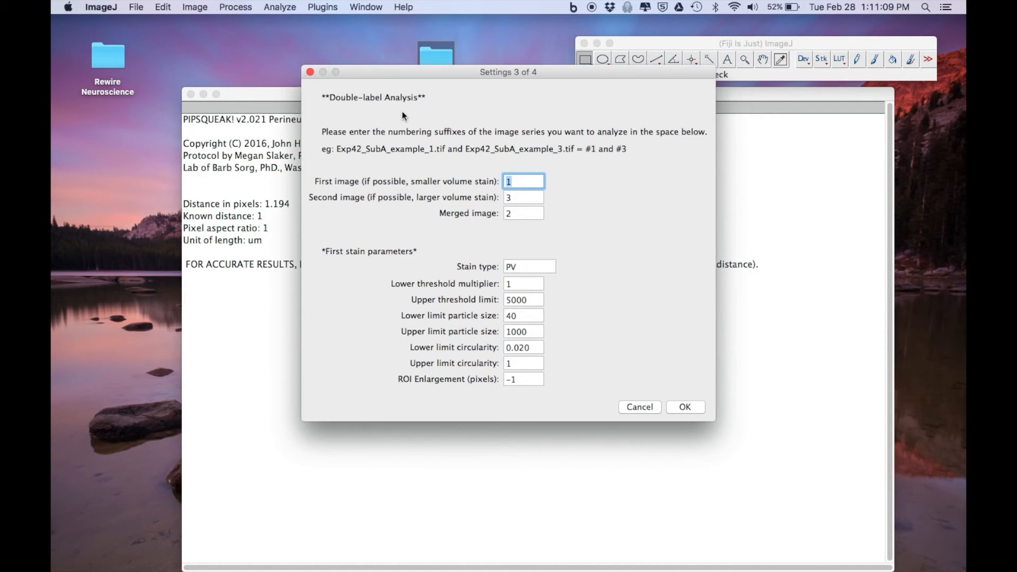
mouse_move(367, 116)
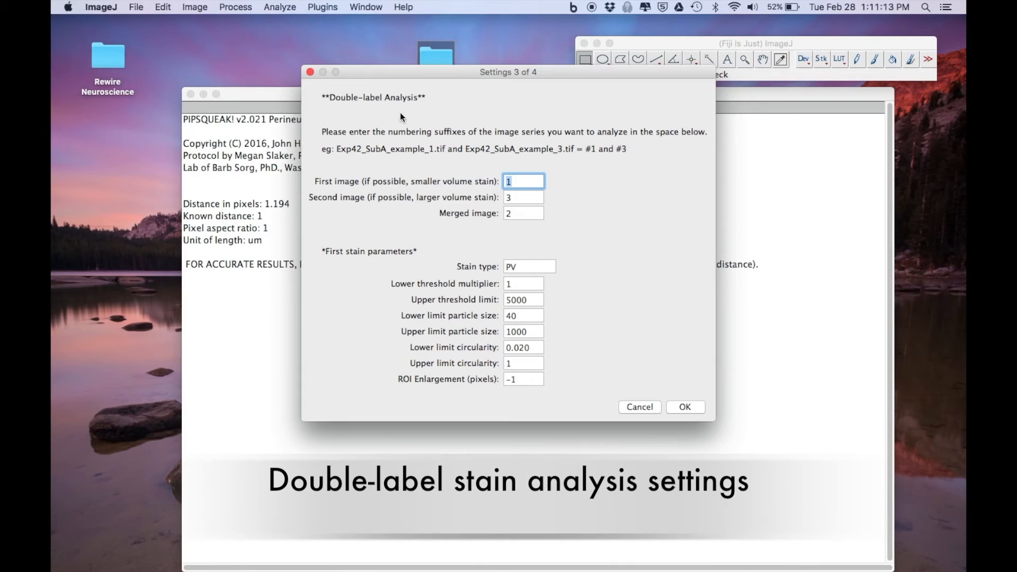
mouse_move(614, 191)
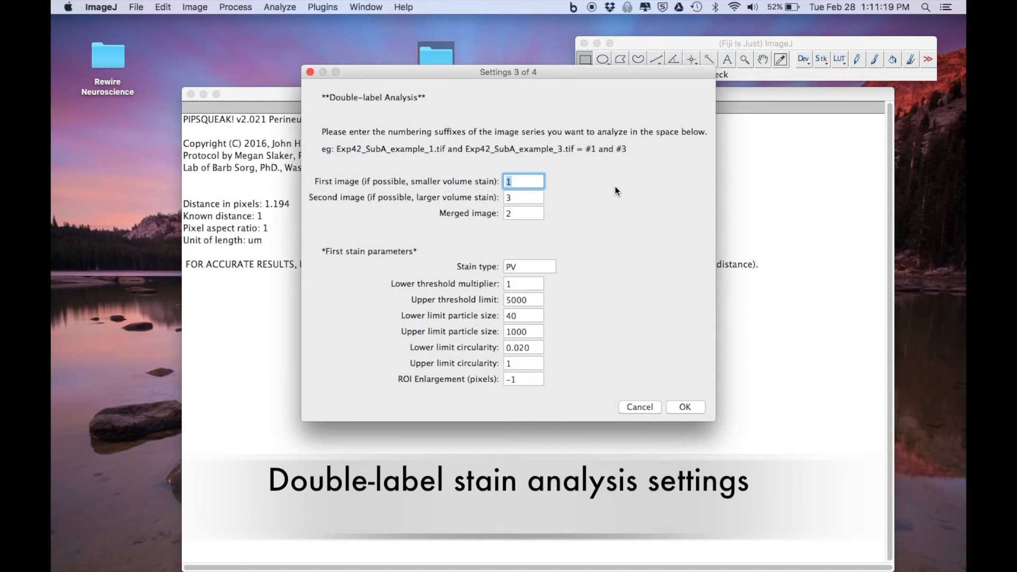
mouse_move(565, 184)
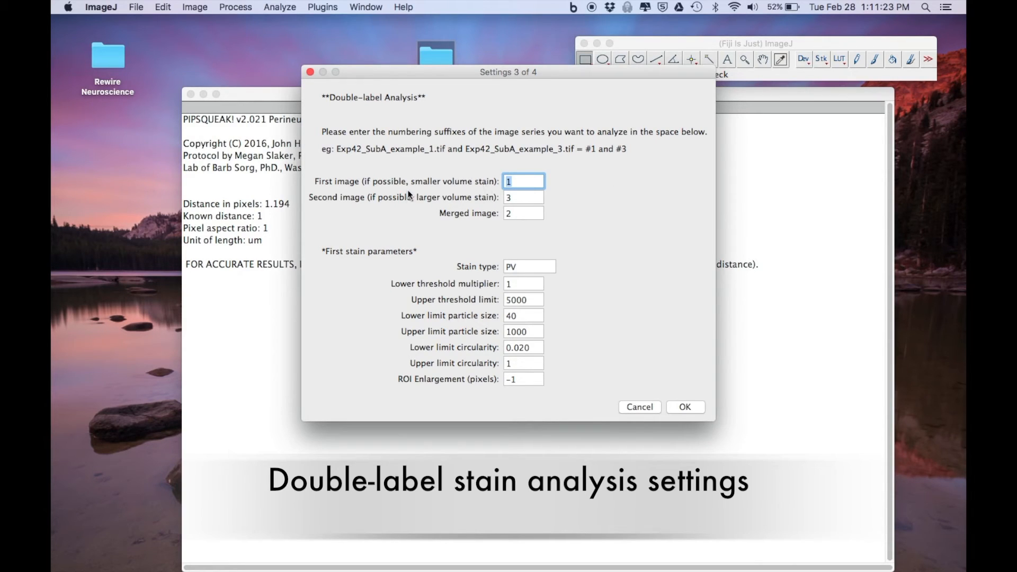
mouse_move(441, 229)
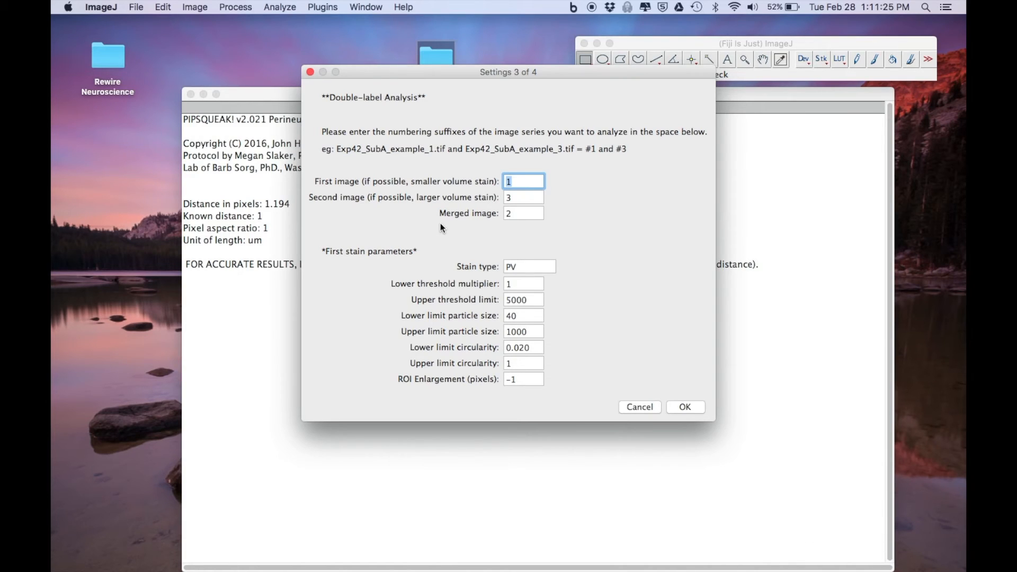
mouse_move(374, 181)
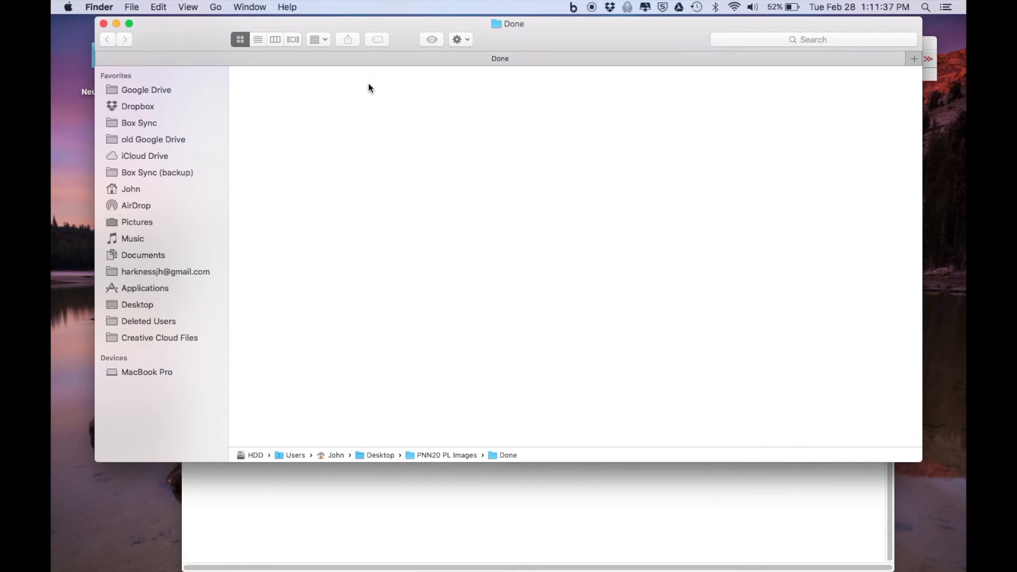
Step: Show PNN20 PL Images › Done in column view, listing the numbered PV/WFA TIFF files
left_click(275, 39)
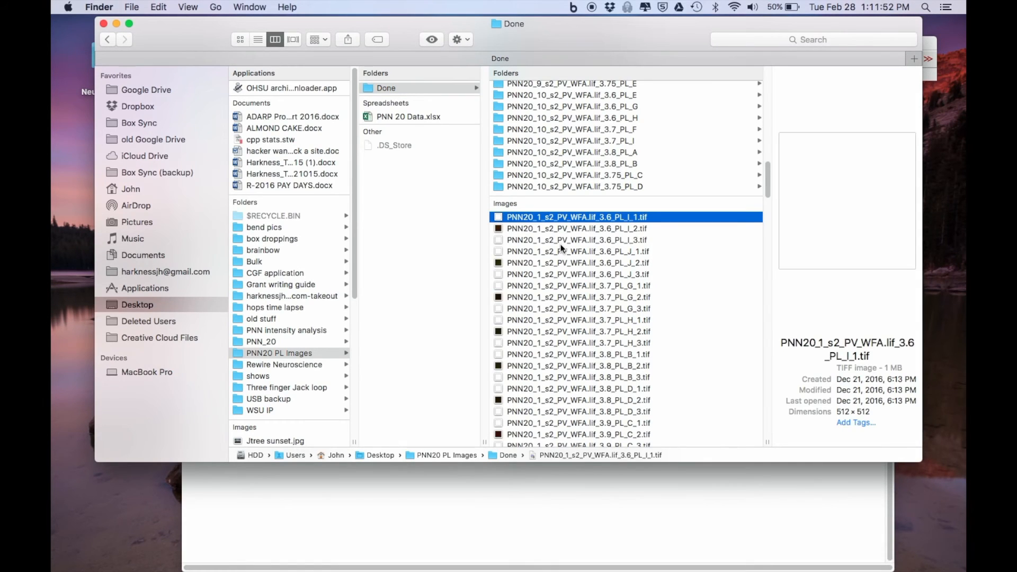
left_click(577, 239)
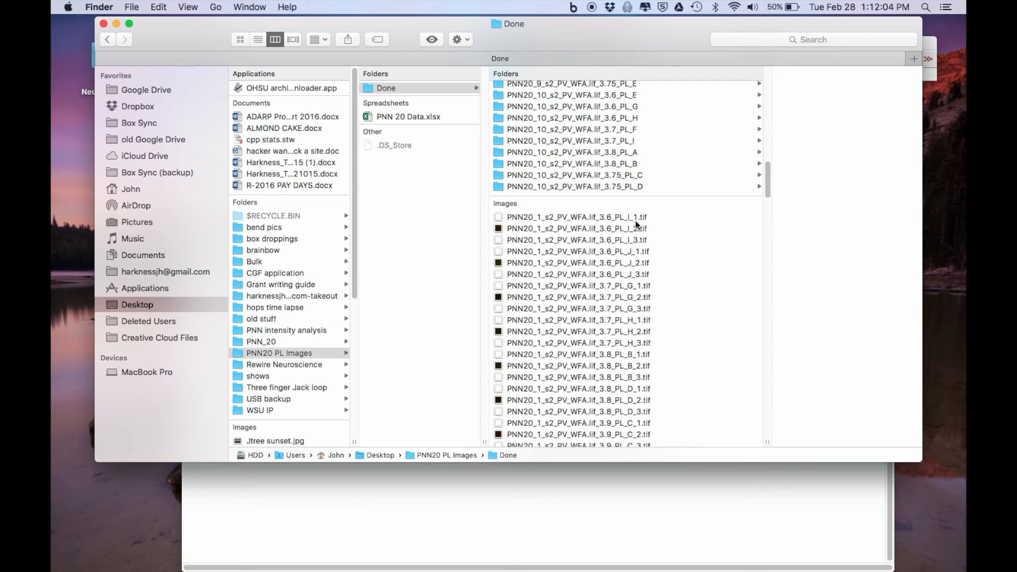
mouse_move(645, 220)
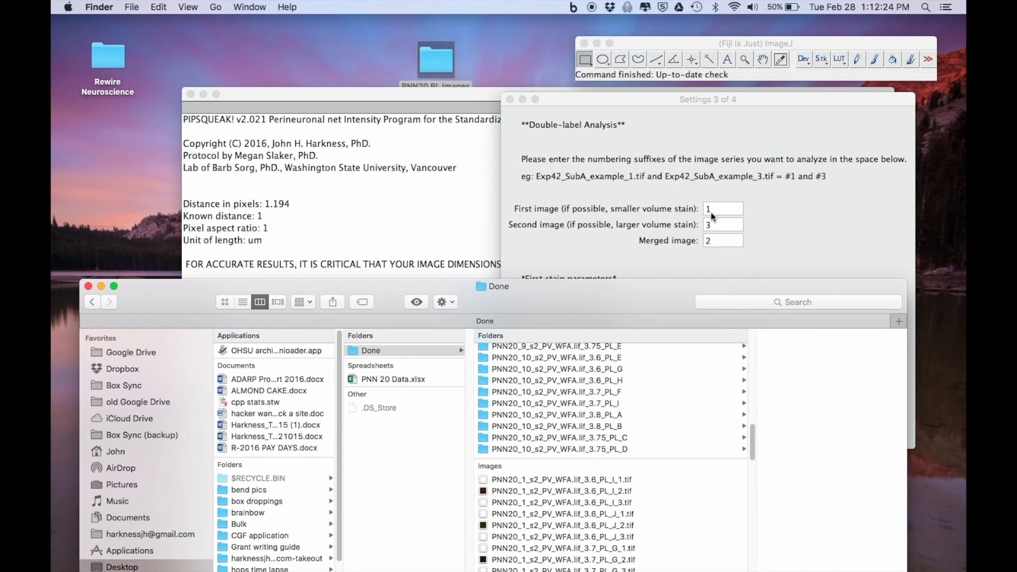
mouse_move(563, 245)
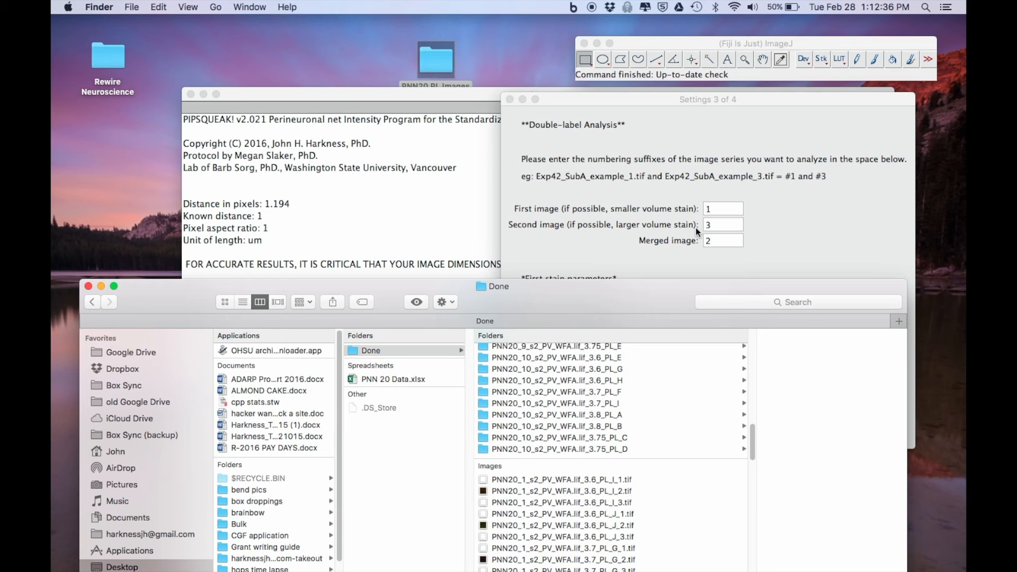
mouse_move(710, 252)
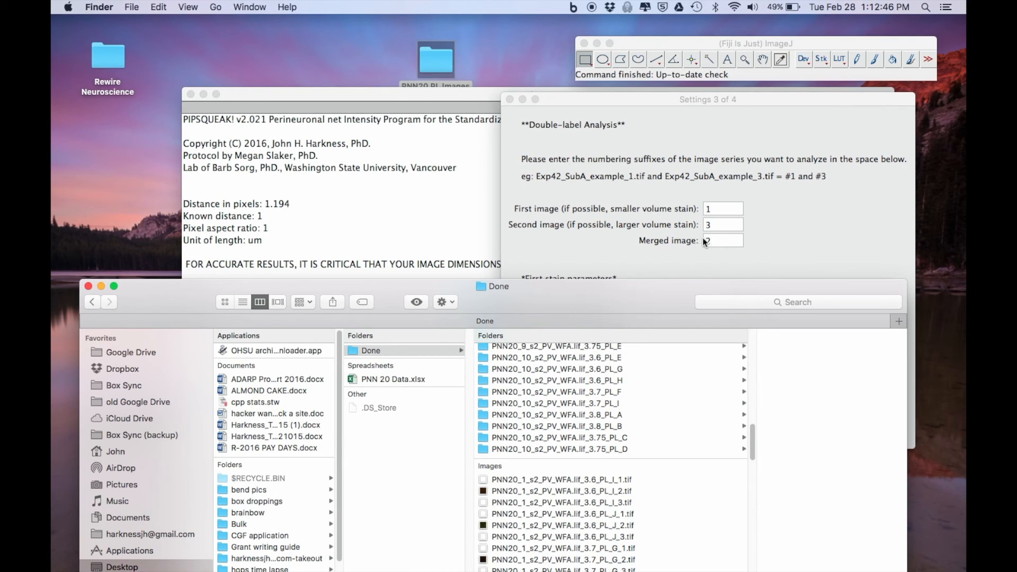
Step: Set the merged image suffix to 2, giving first 1, second 3, merged 2
type("2")
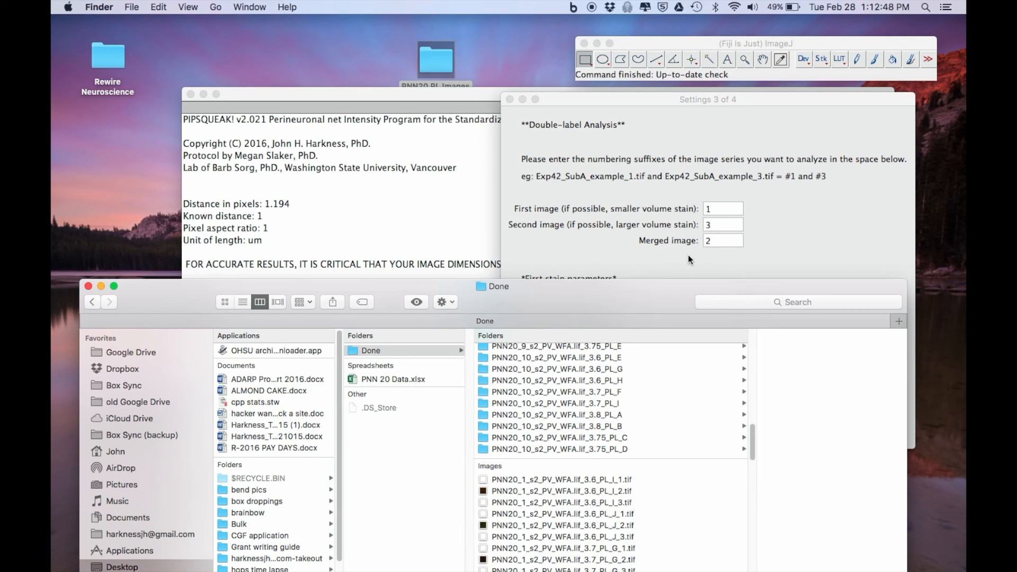
mouse_move(64, 295)
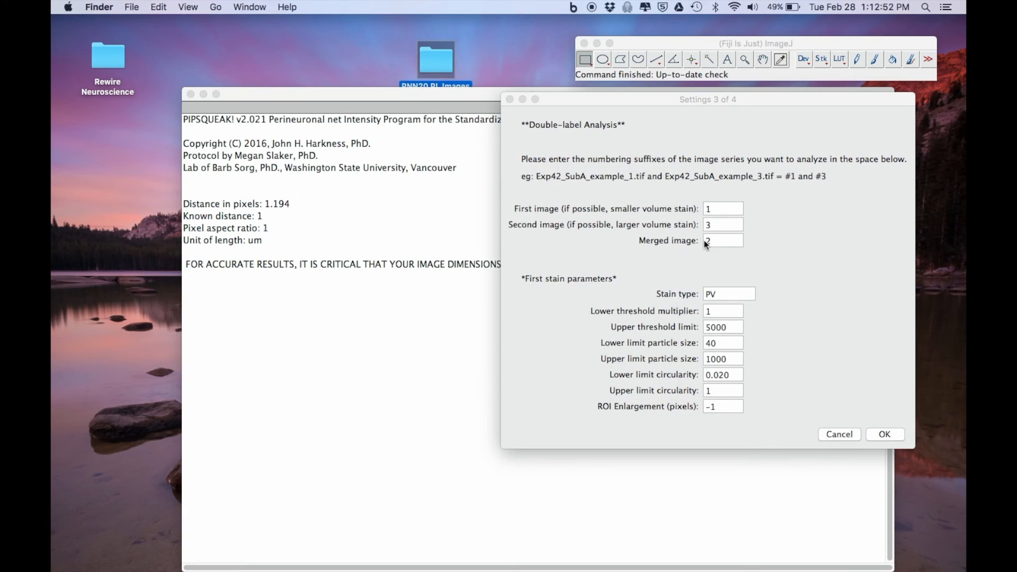
mouse_move(638, 285)
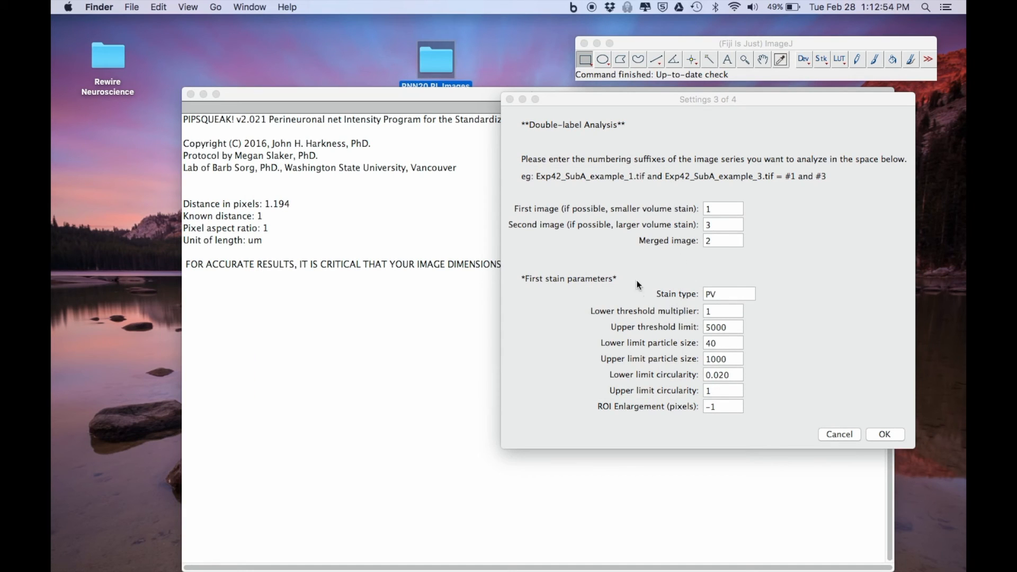
mouse_move(544, 295)
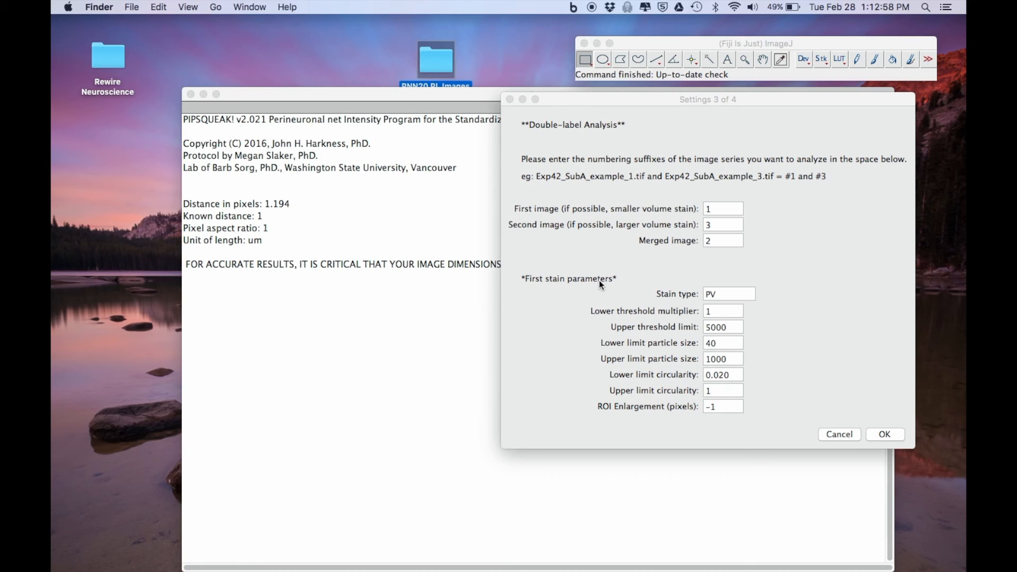
mouse_move(722, 320)
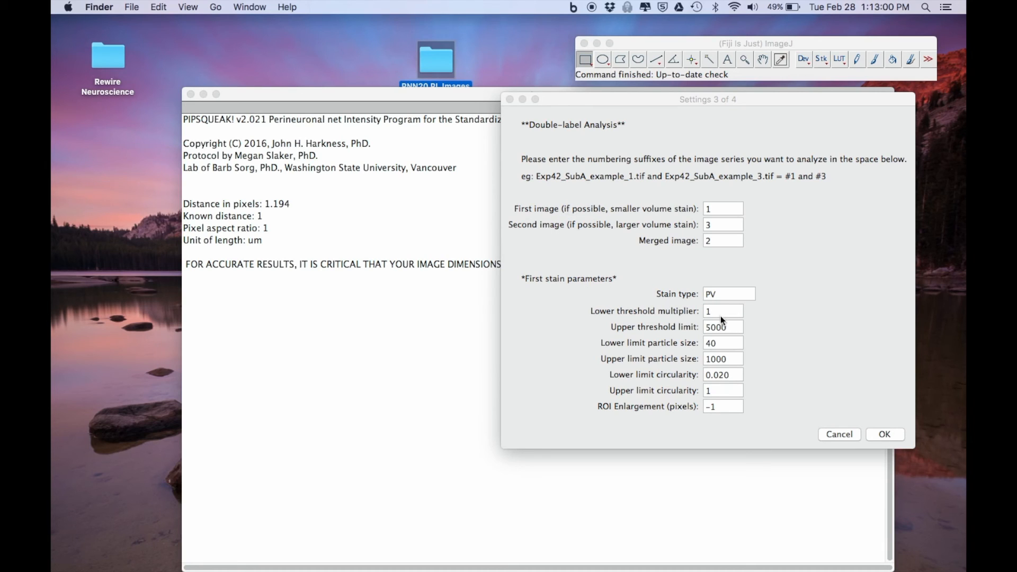
mouse_move(724, 311)
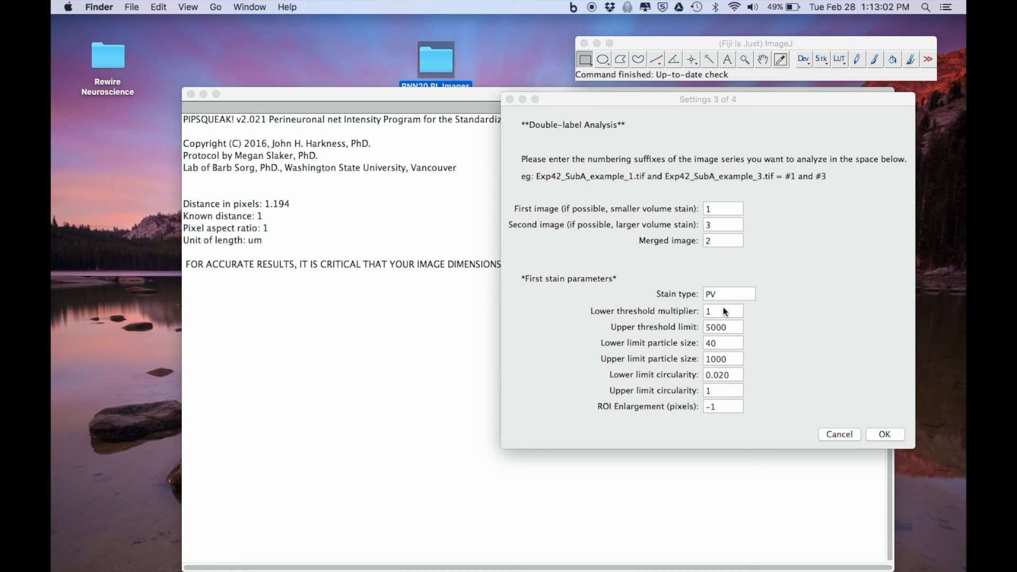
mouse_move(746, 414)
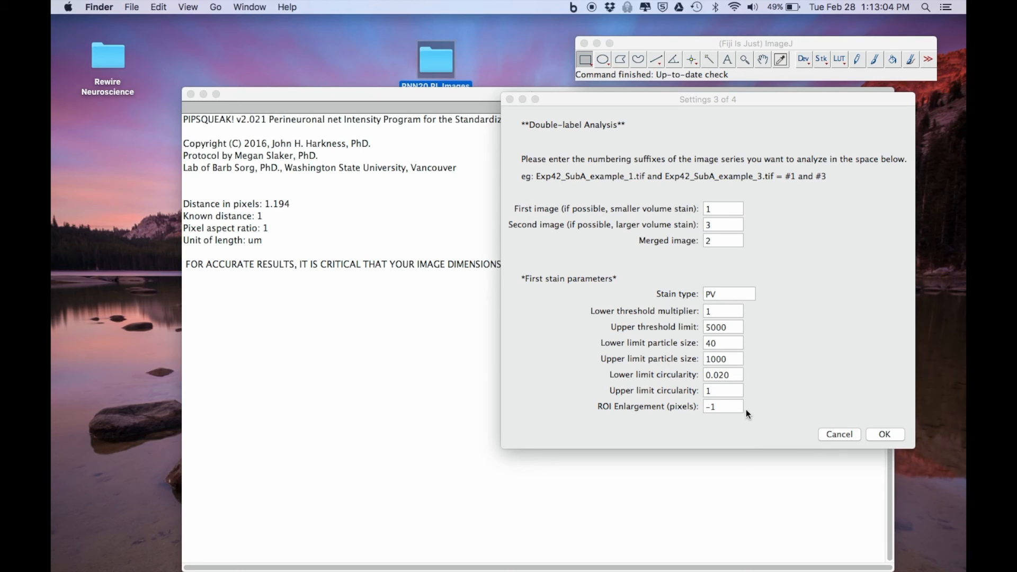
mouse_move(722, 335)
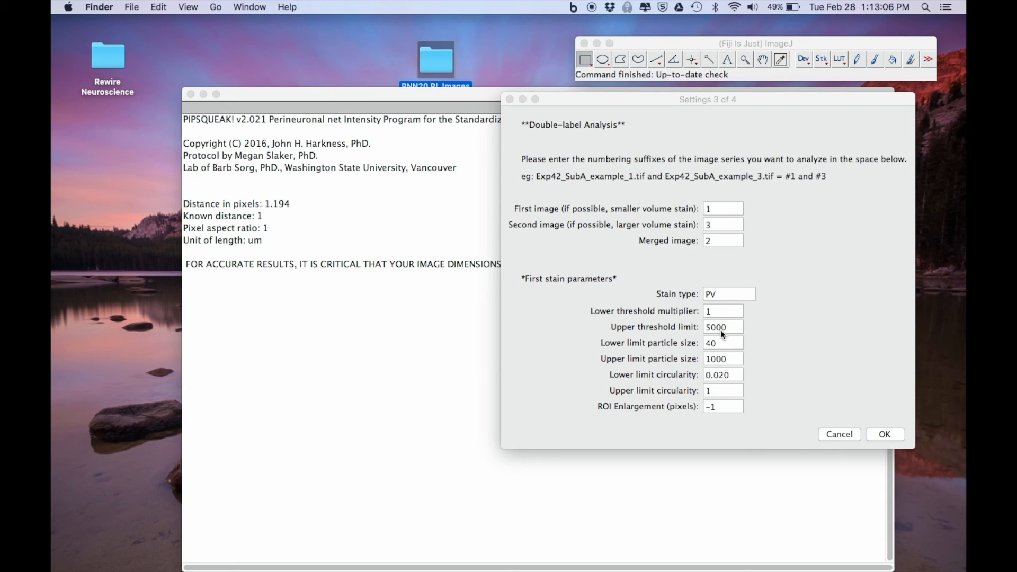
mouse_move(713, 319)
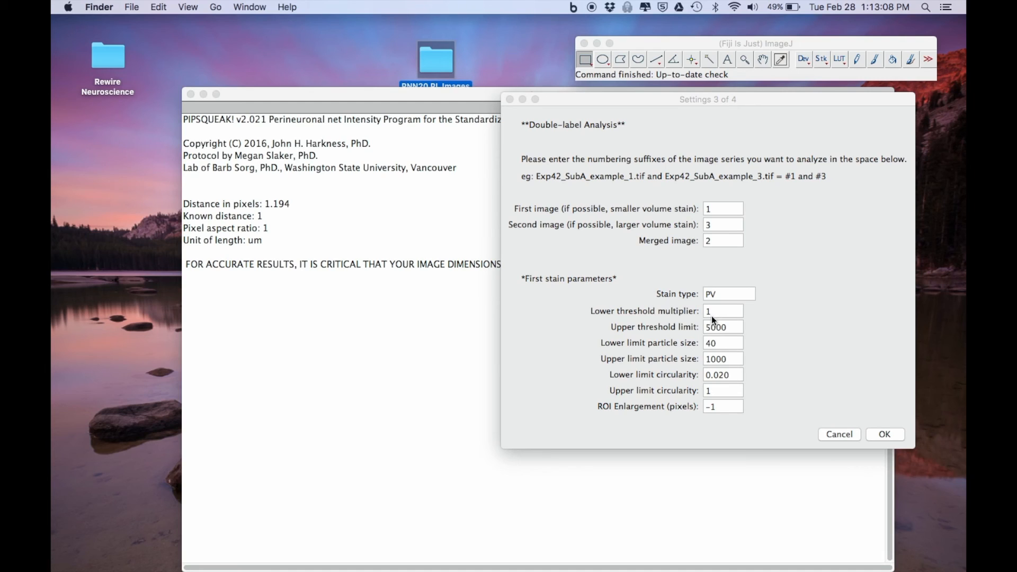
mouse_move(736, 338)
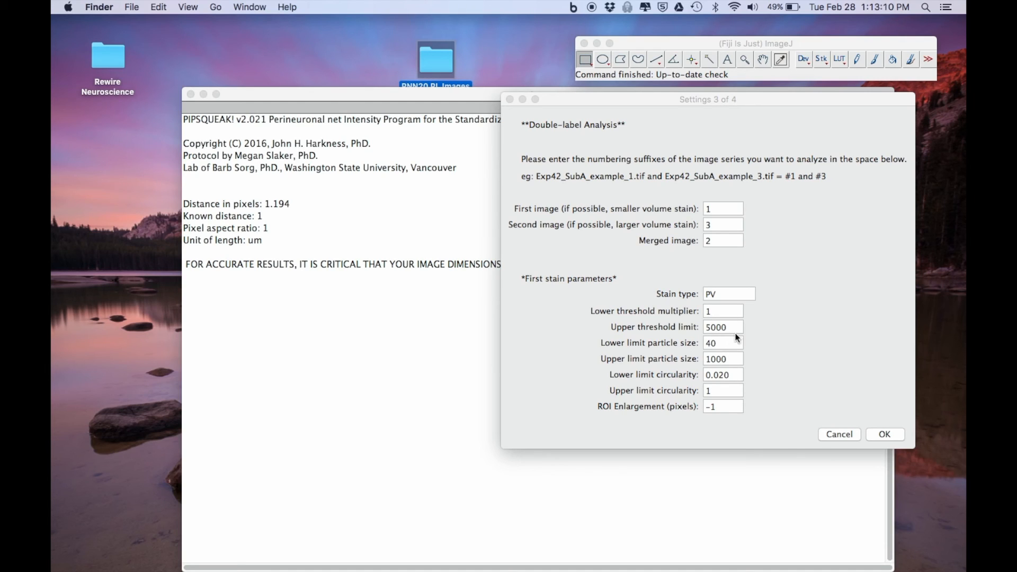
mouse_move(724, 363)
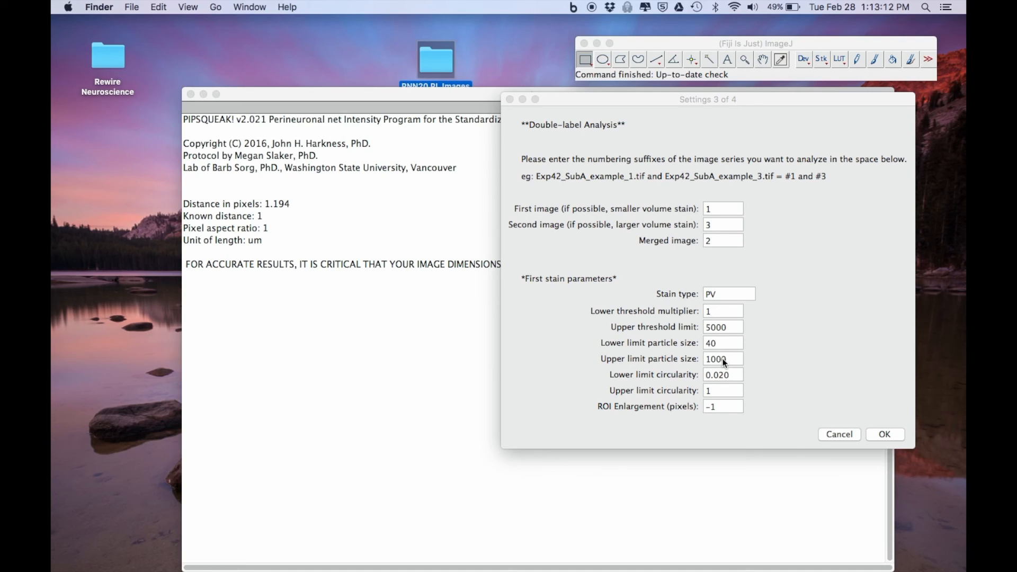
mouse_move(725, 390)
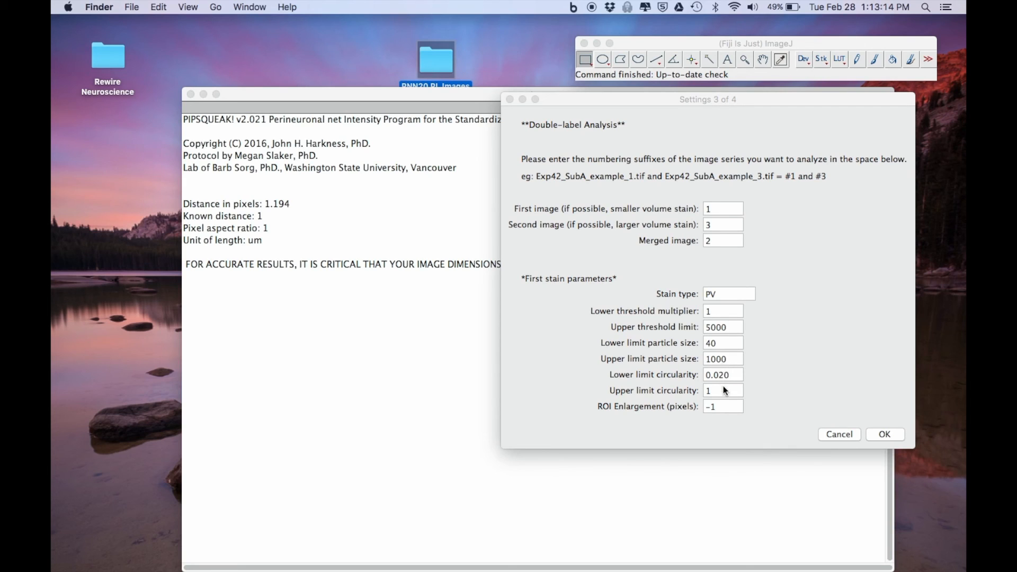
mouse_move(743, 375)
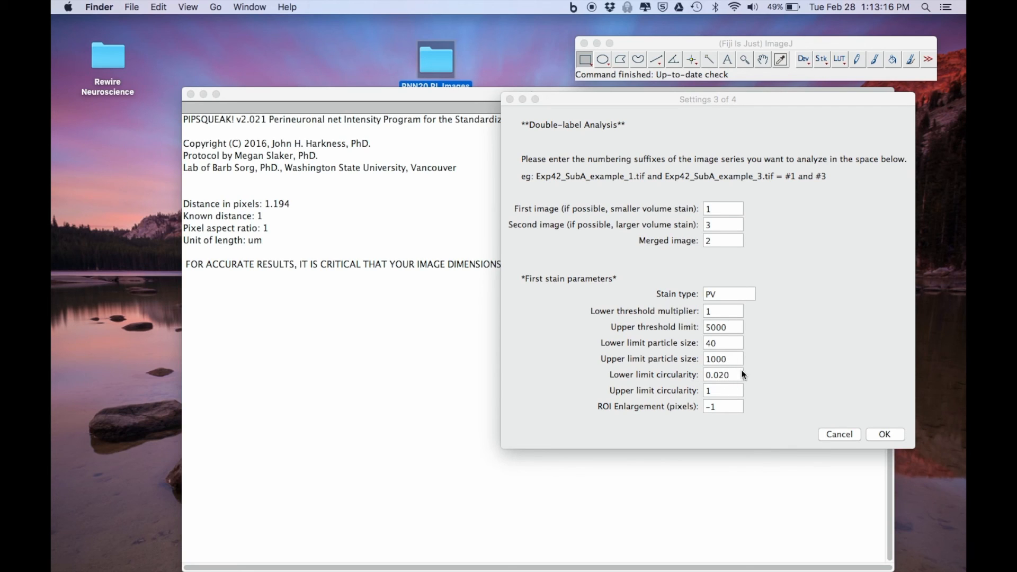
mouse_move(722, 439)
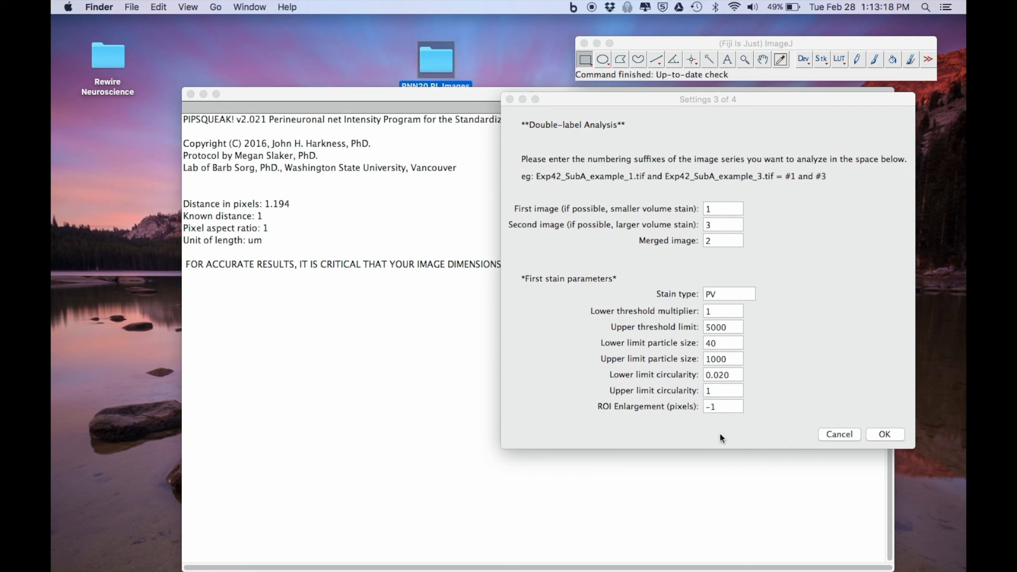
mouse_move(669, 382)
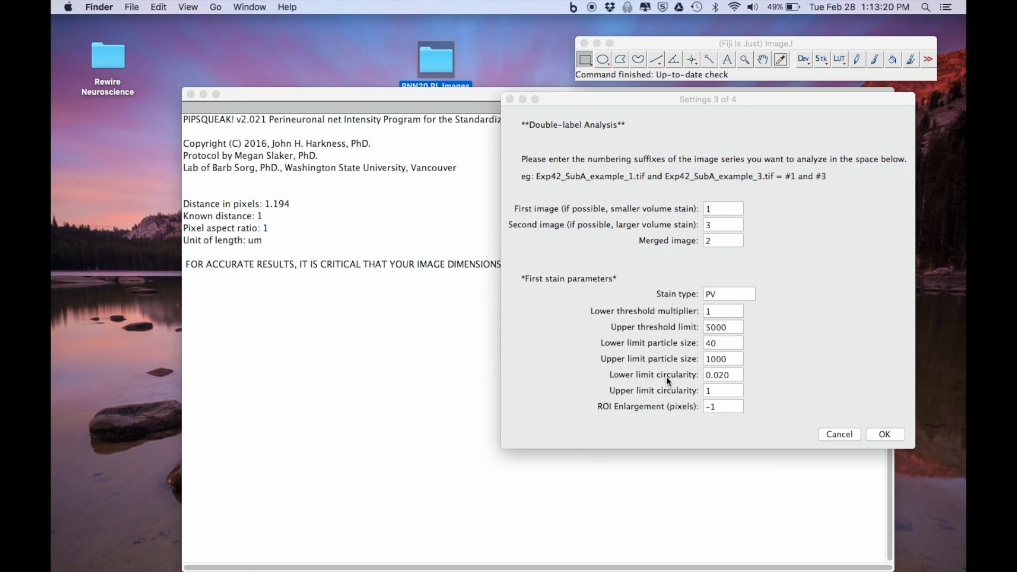
mouse_move(683, 444)
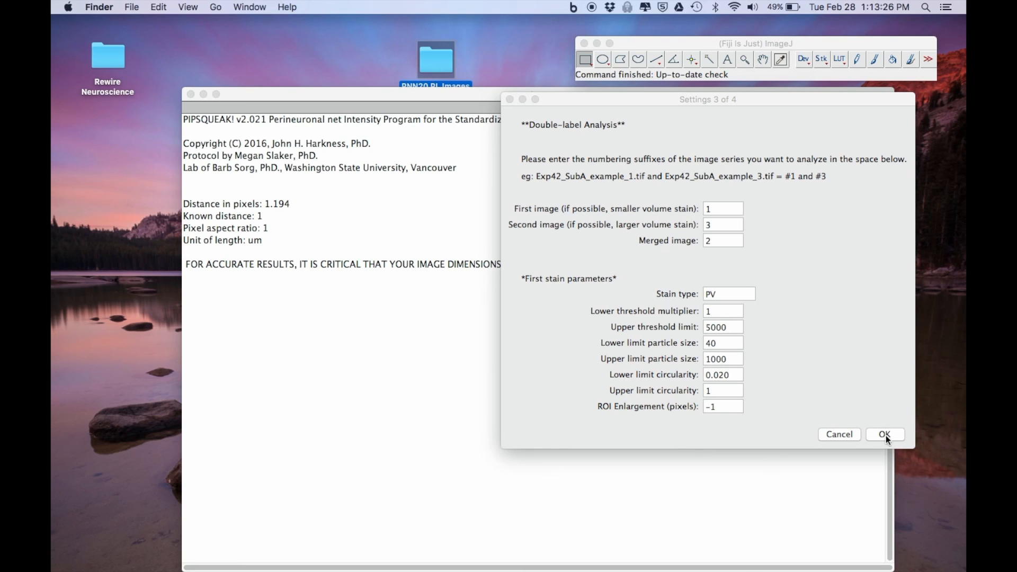
Step: Accept the PV first-stain parameters to reach settings page 4 of 4
left_click(884, 435)
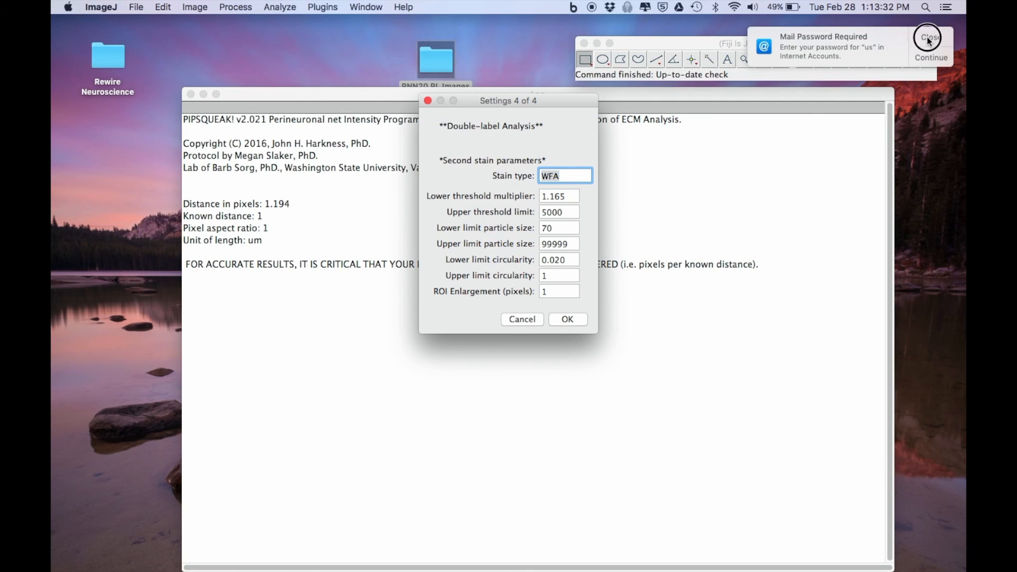
Step: Dismiss the Mail notification and accept the WFA second-stain parameters, returning to Welcome
left_click(931, 37)
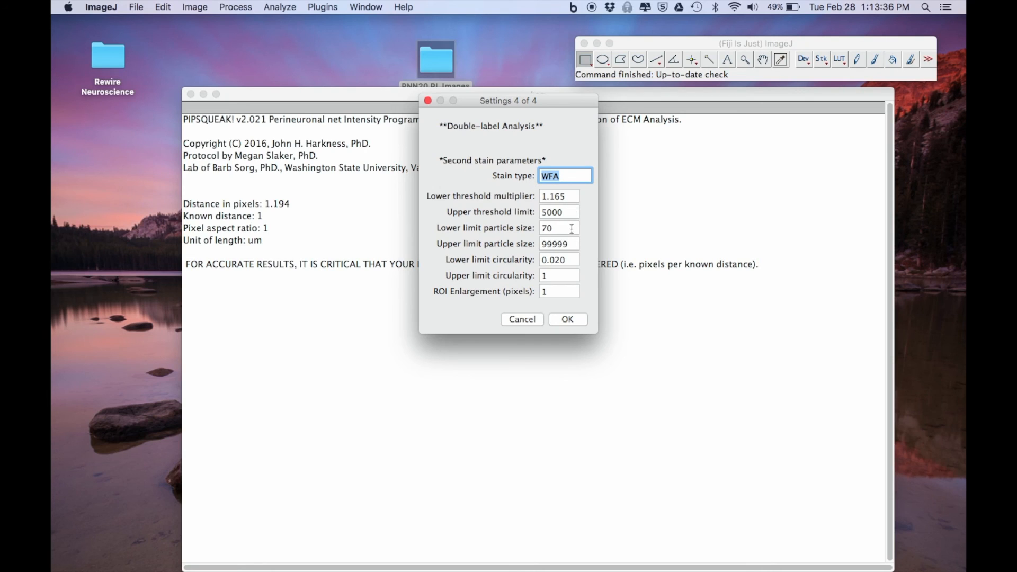
mouse_move(570, 284)
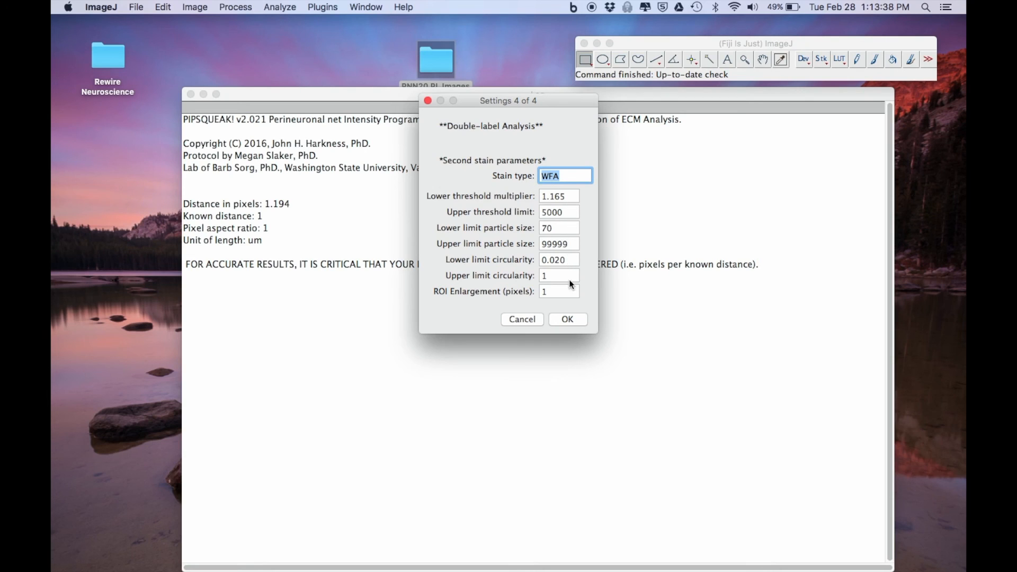
mouse_move(451, 294)
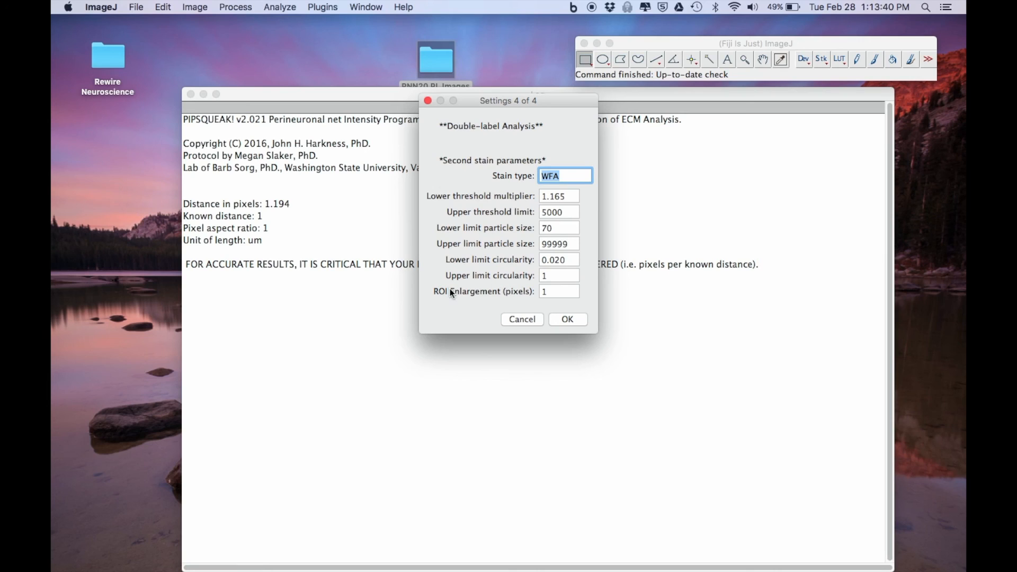
mouse_move(554, 304)
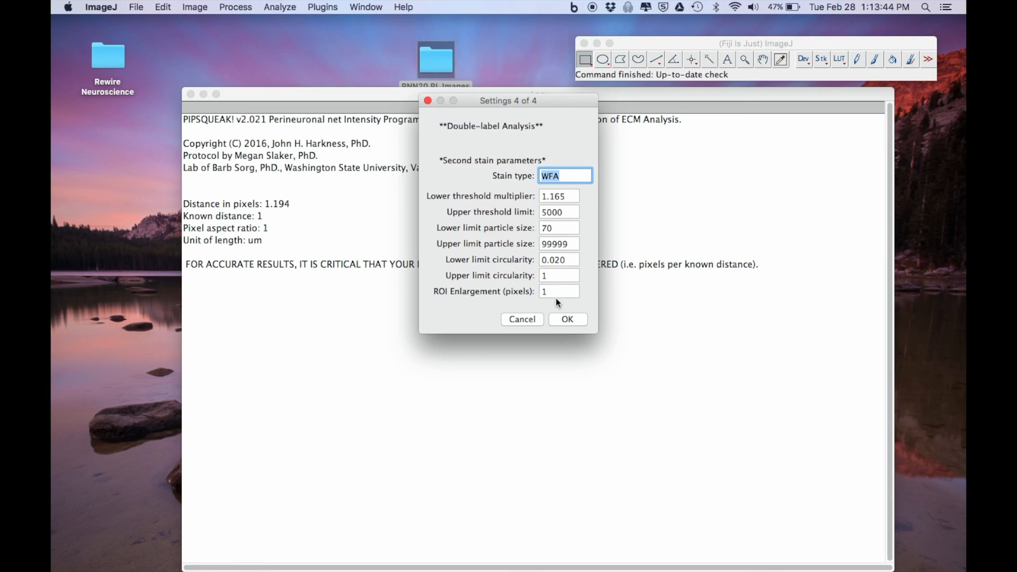
left_click(566, 319)
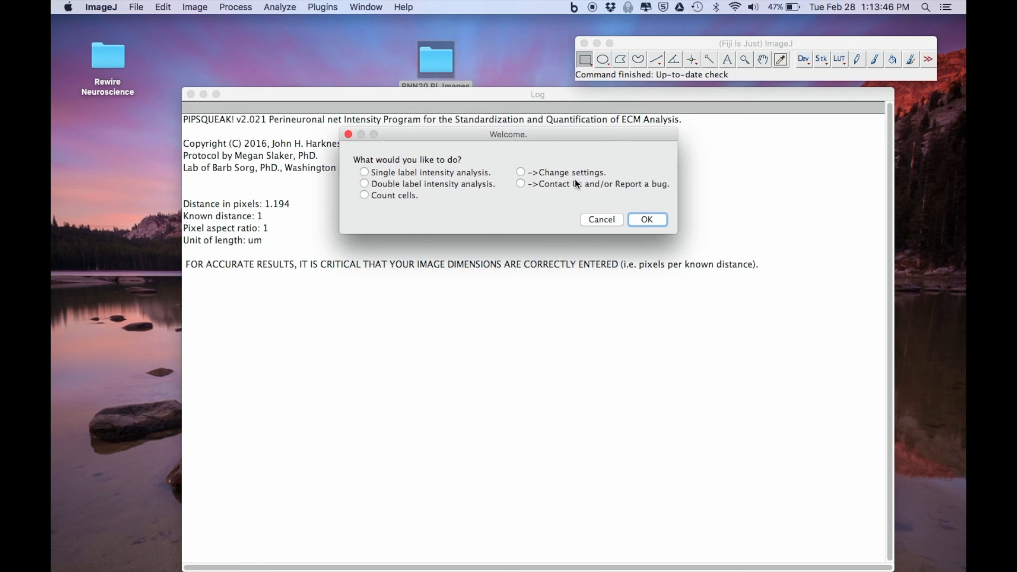
mouse_move(498, 208)
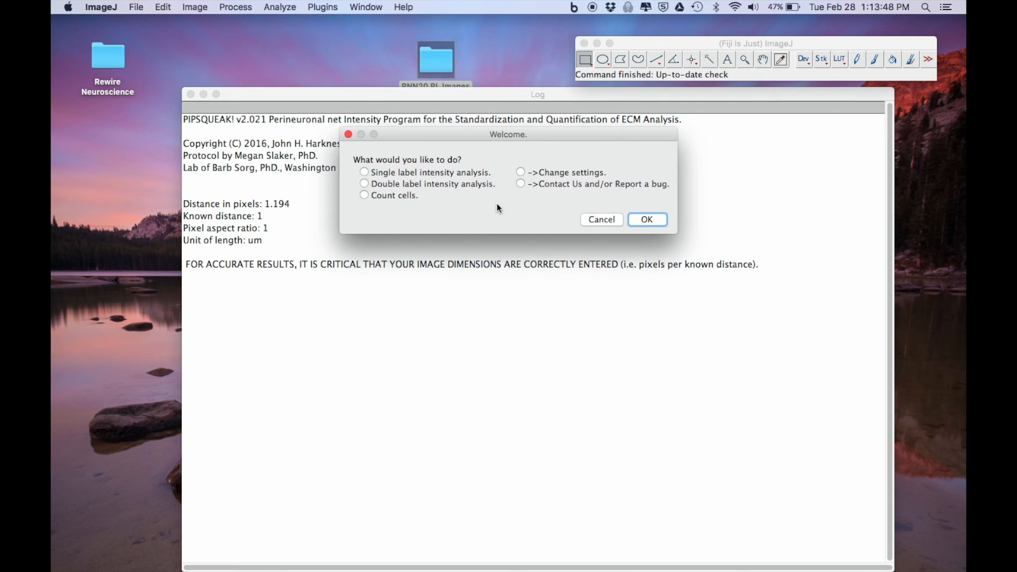
Step: Choose Double label intensity analysis in the PIPSQUEAK Welcome menu
left_click(363, 184)
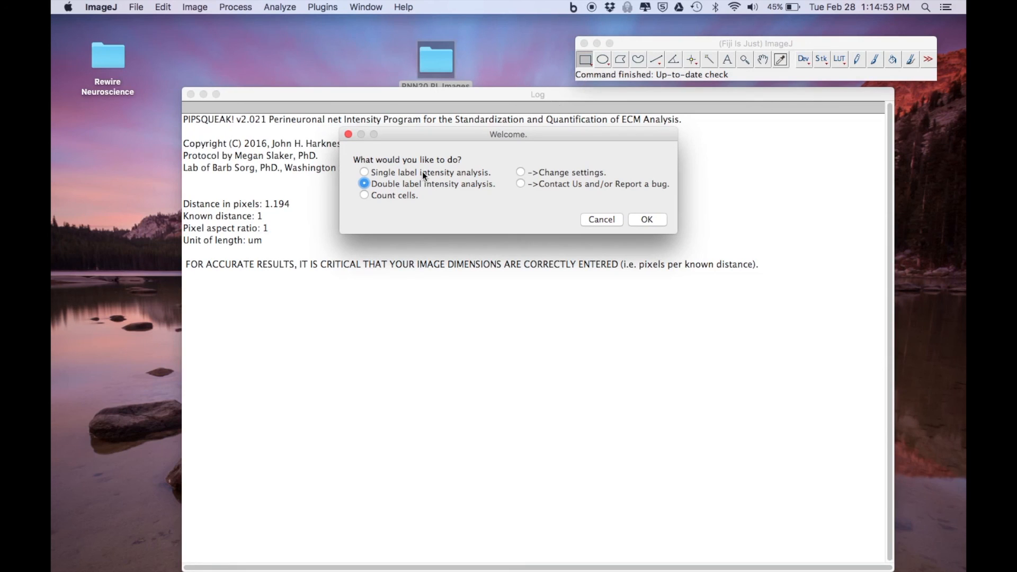
mouse_move(561, 202)
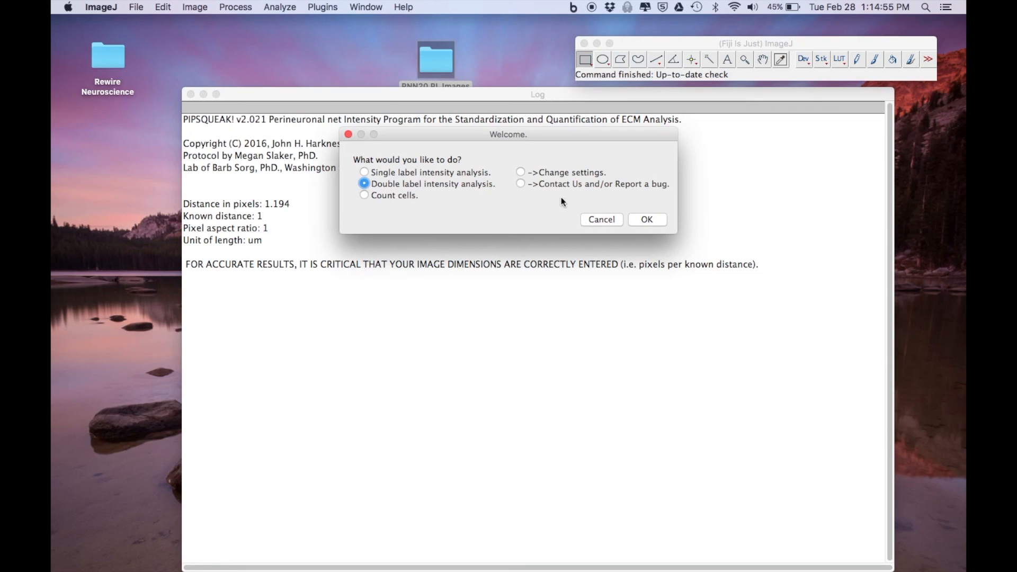